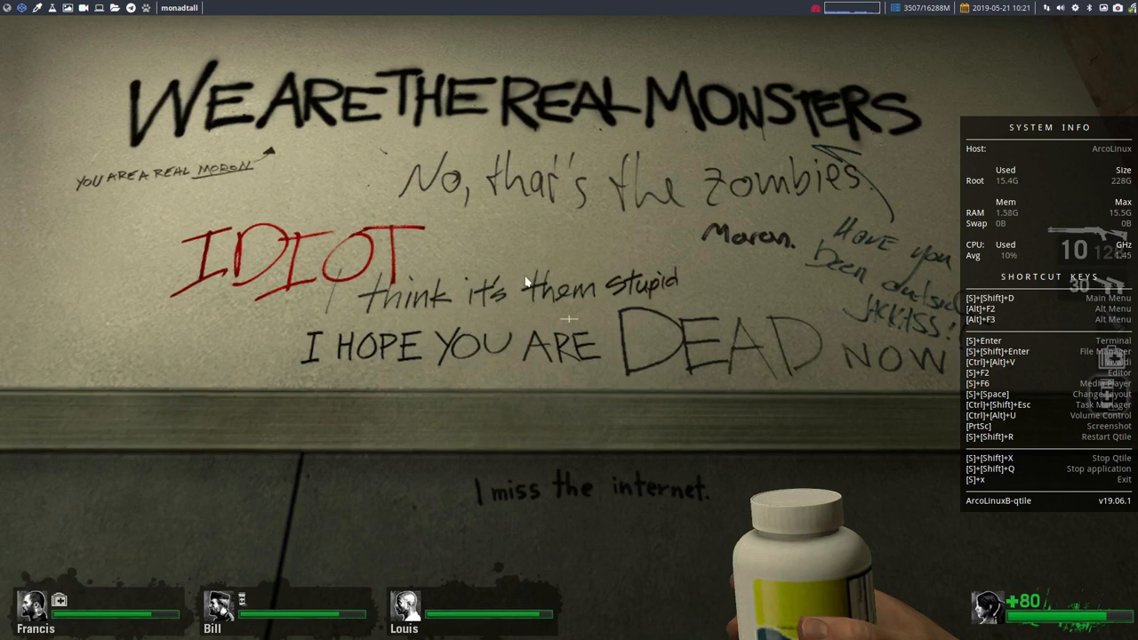
mouse_move(525, 617)
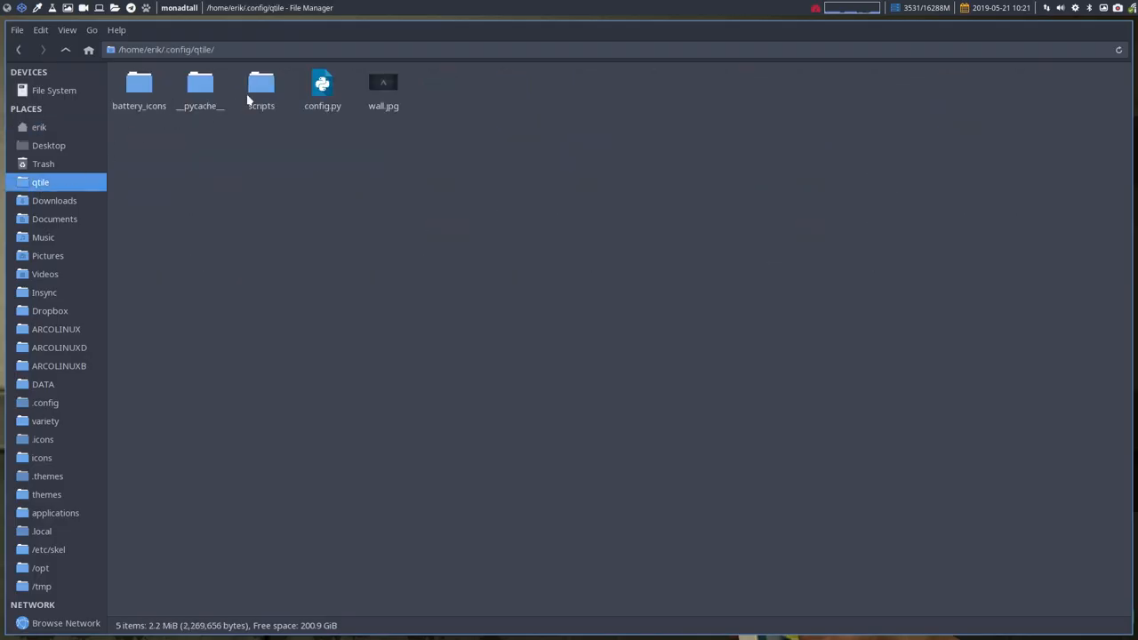
Open set-pywal.sh from the qtile scripts folder in Atom using Open With Other Application.
double_click(260, 85)
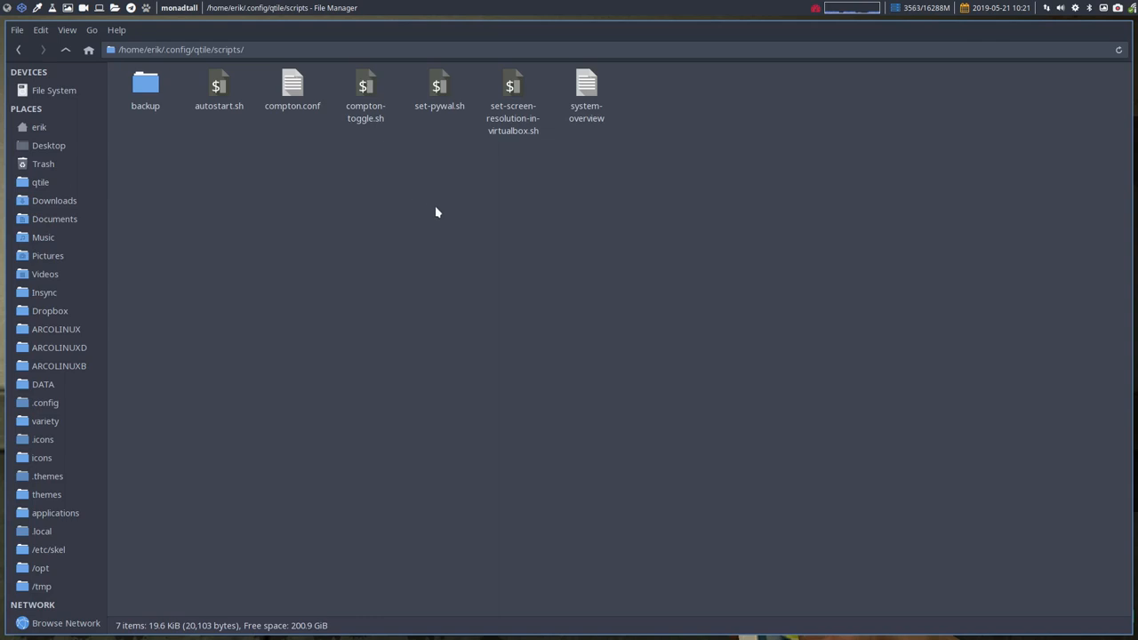
click(439, 89)
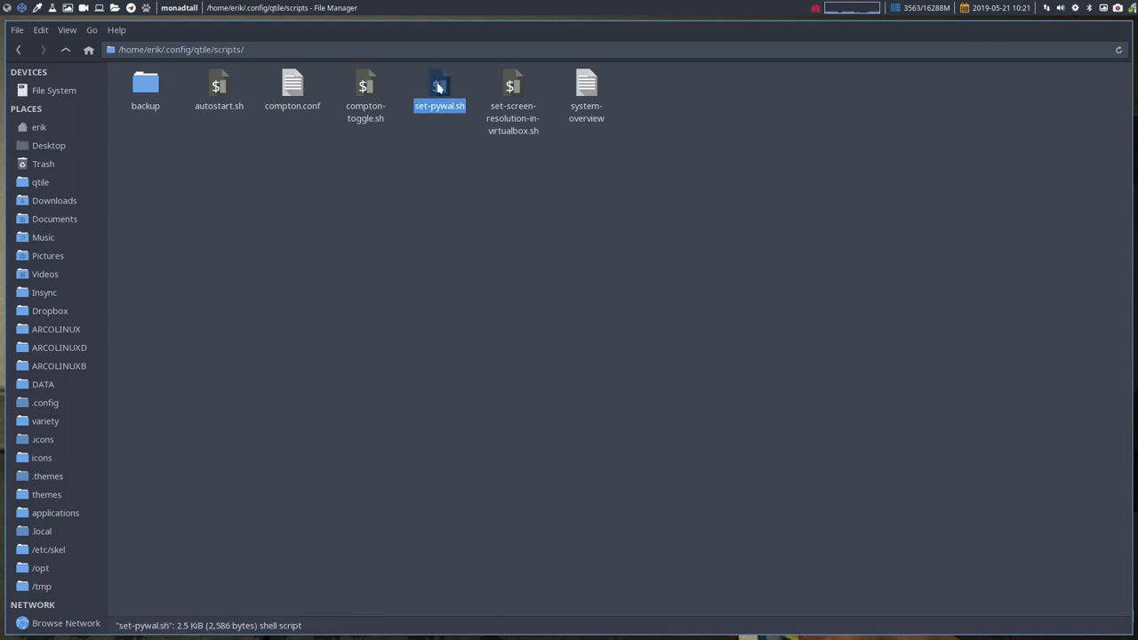
right_click(440, 89)
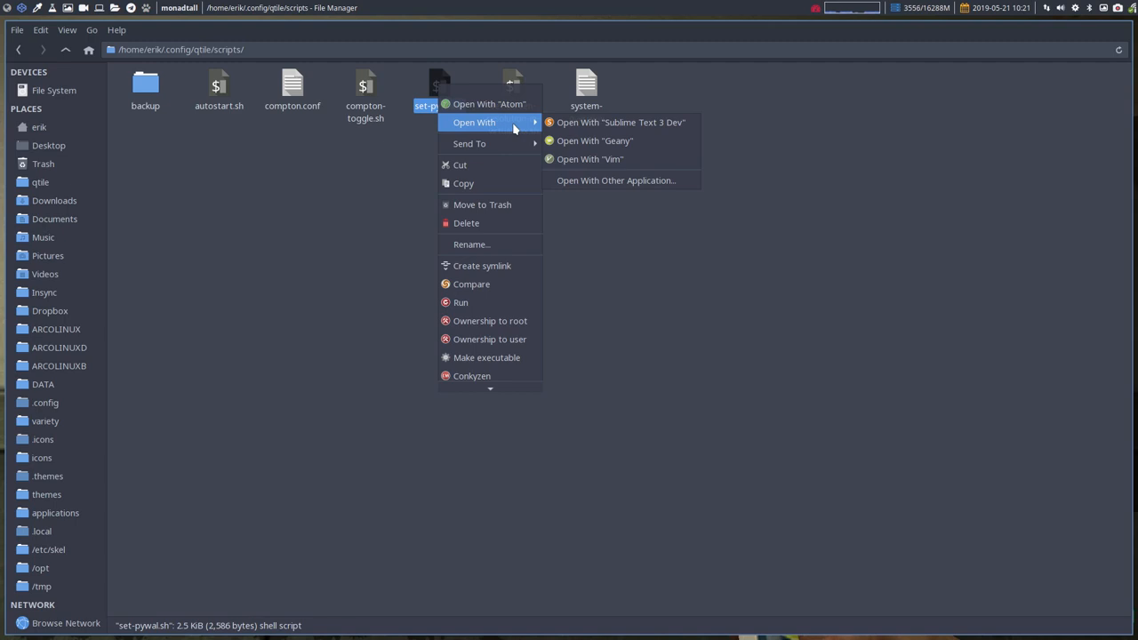
mouse_move(619, 122)
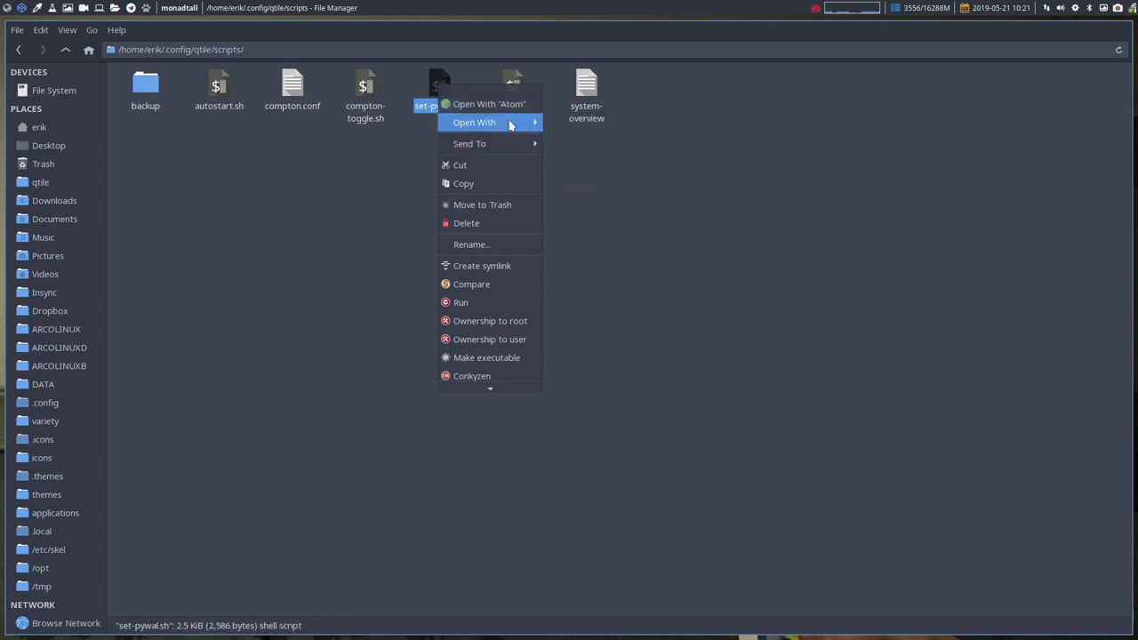
mouse_move(473, 121)
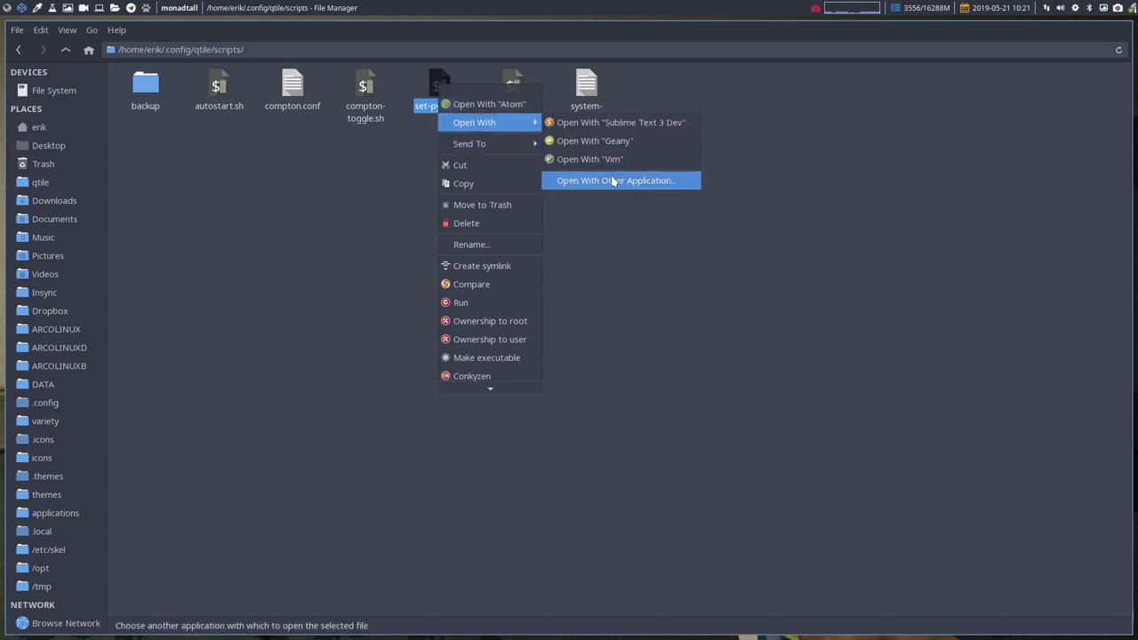
click(615, 181)
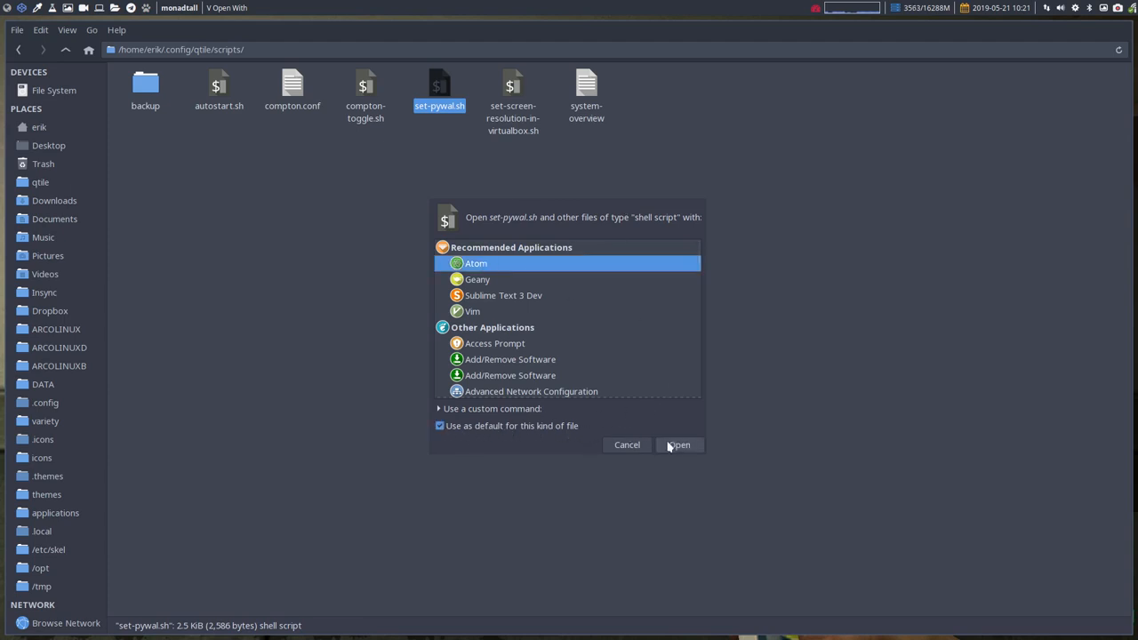
click(679, 444)
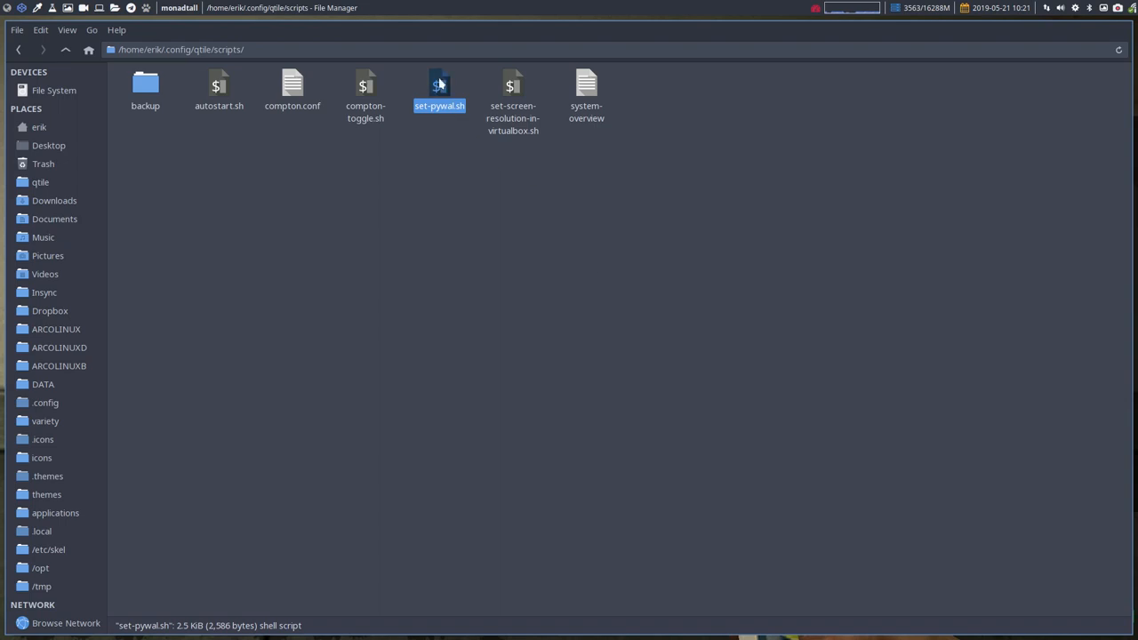
Maximize Atom and scroll set-pywal.sh from its header down to the final while loop.
double_click(439, 89)
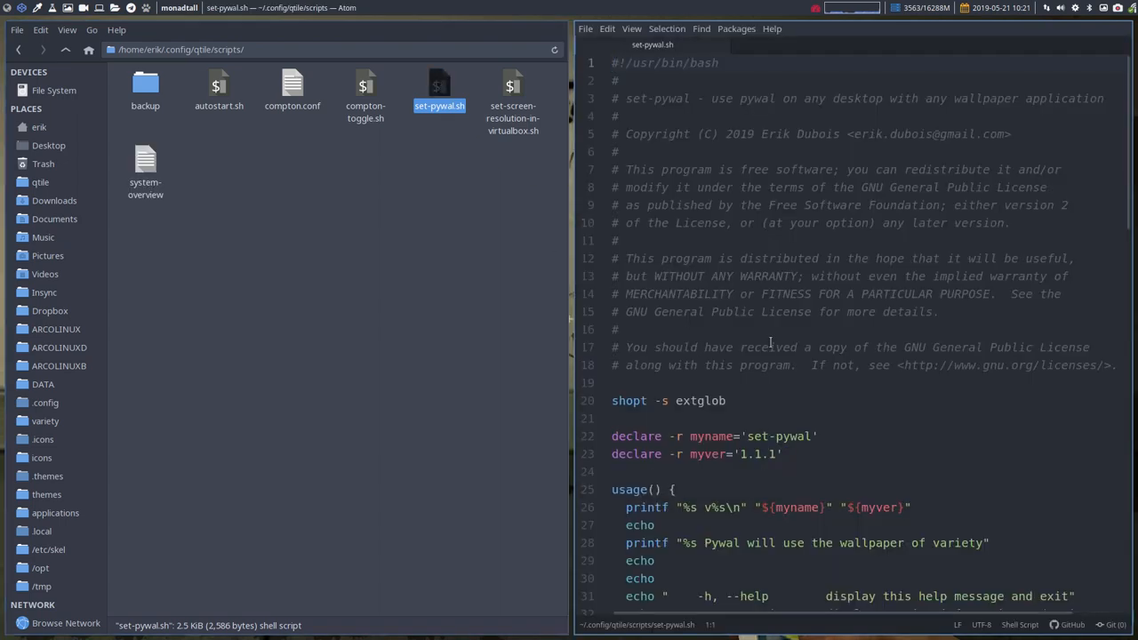
click(412, 333)
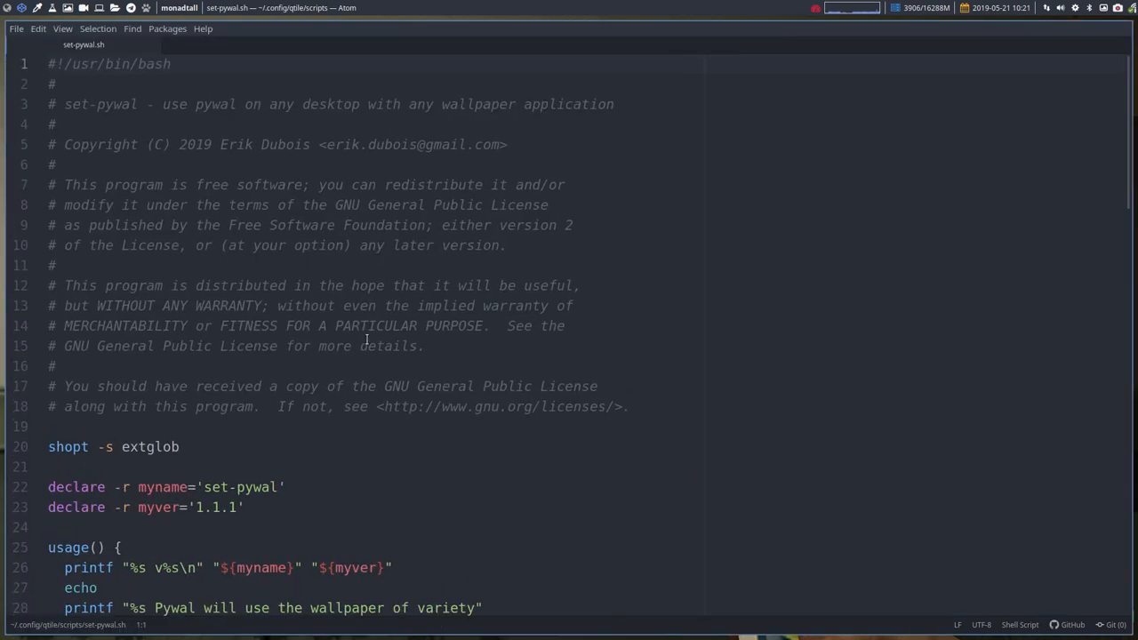
scroll(down, 3)
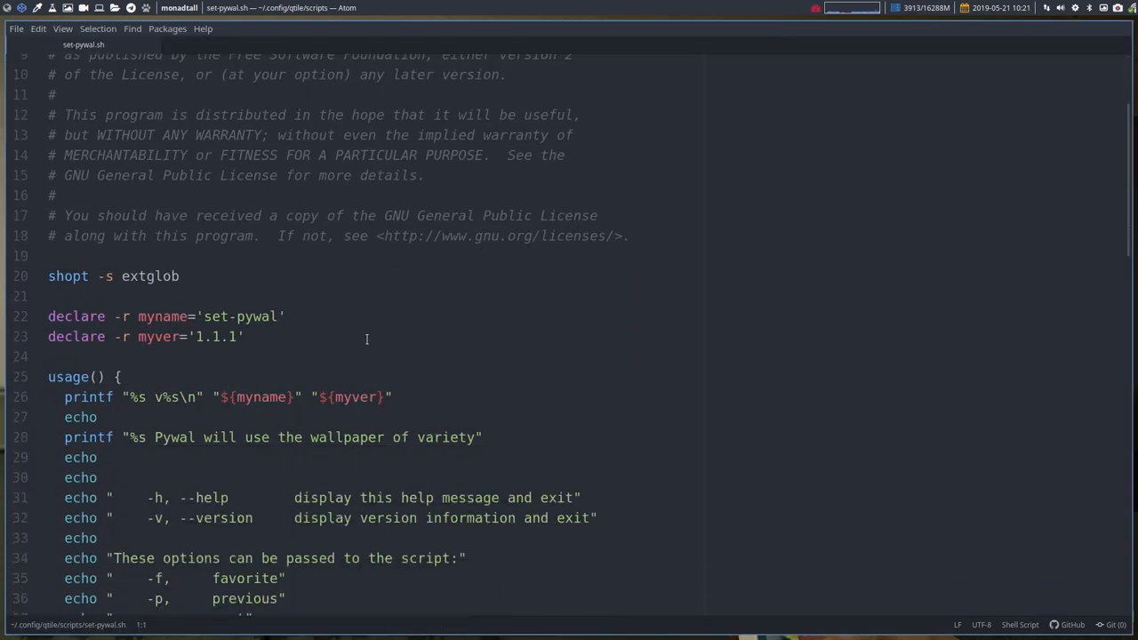
scroll(down, 3)
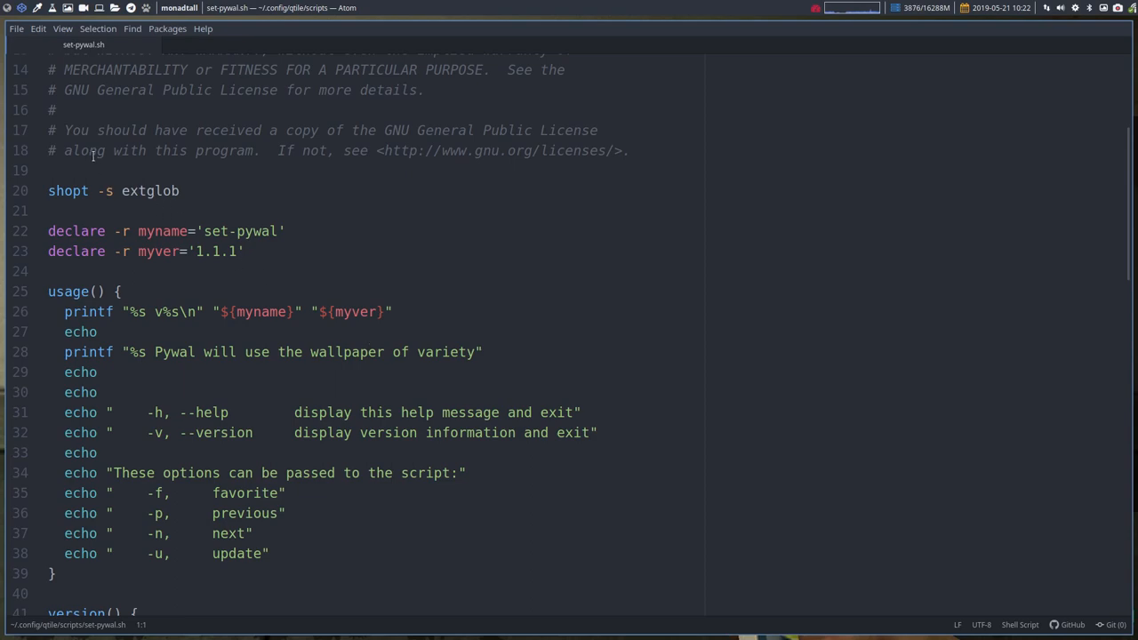
scroll(down, 3)
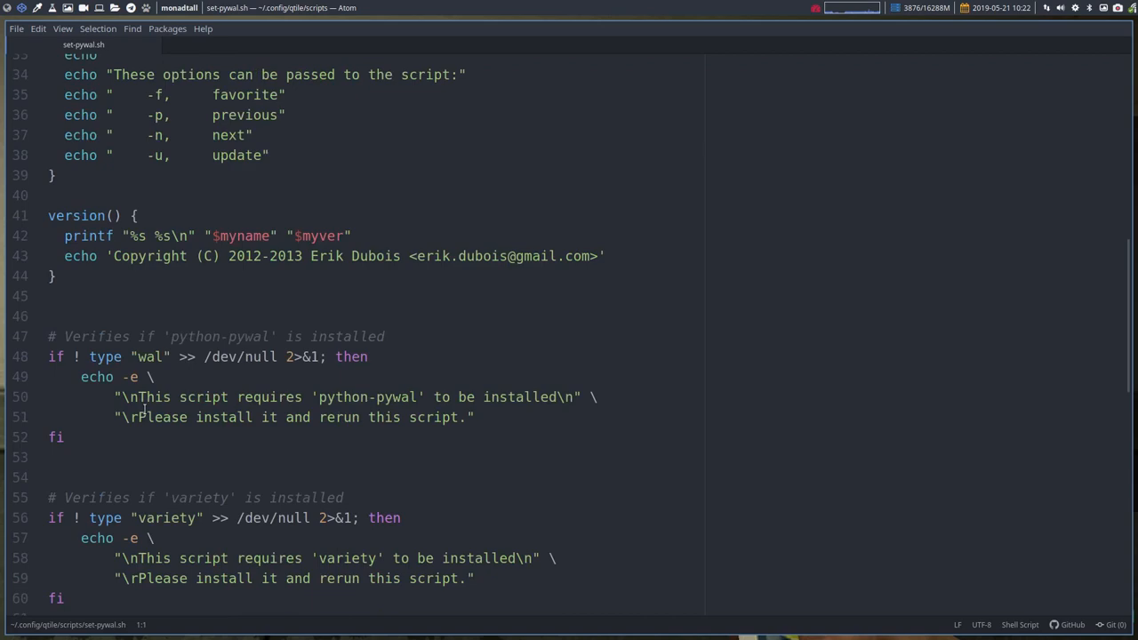
scroll(down, 3)
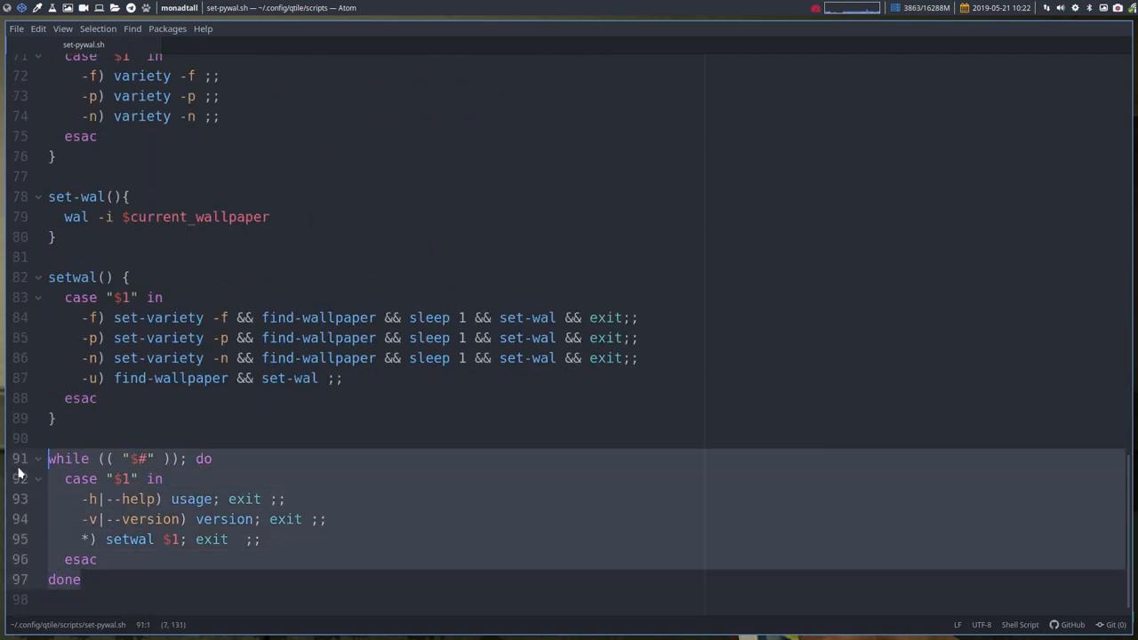
click(162, 479)
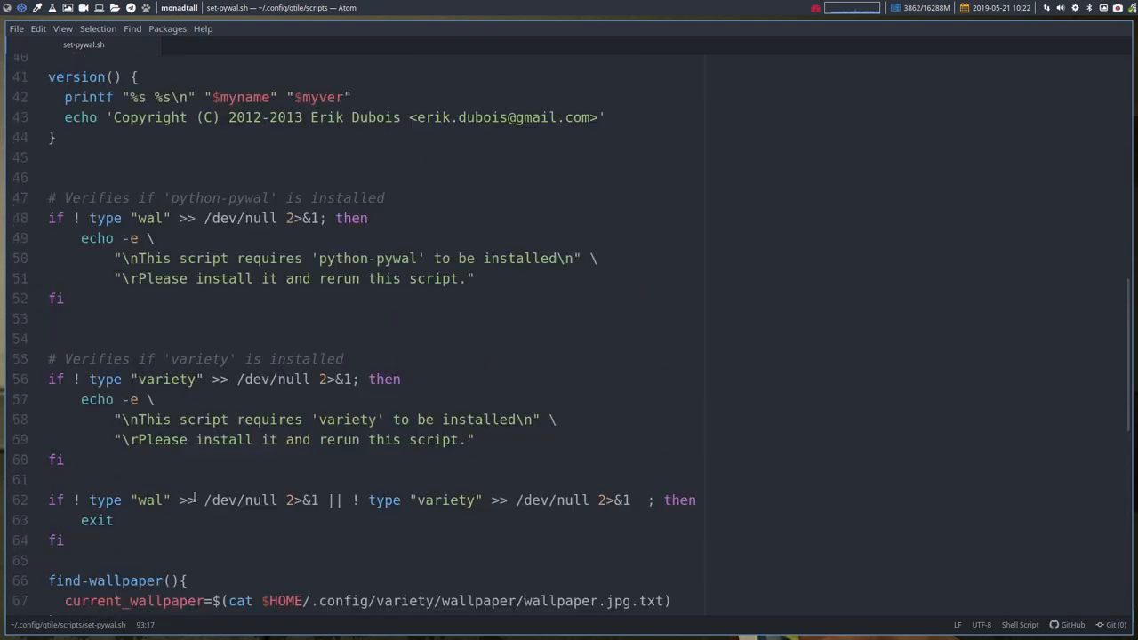
scroll(up, 3)
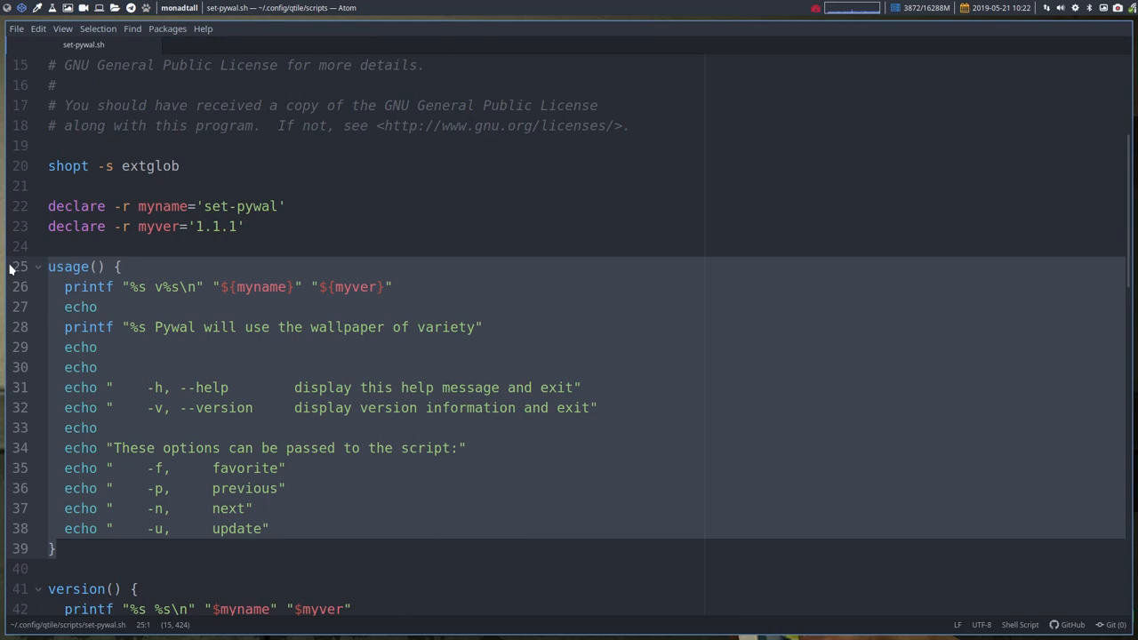
click(114, 286)
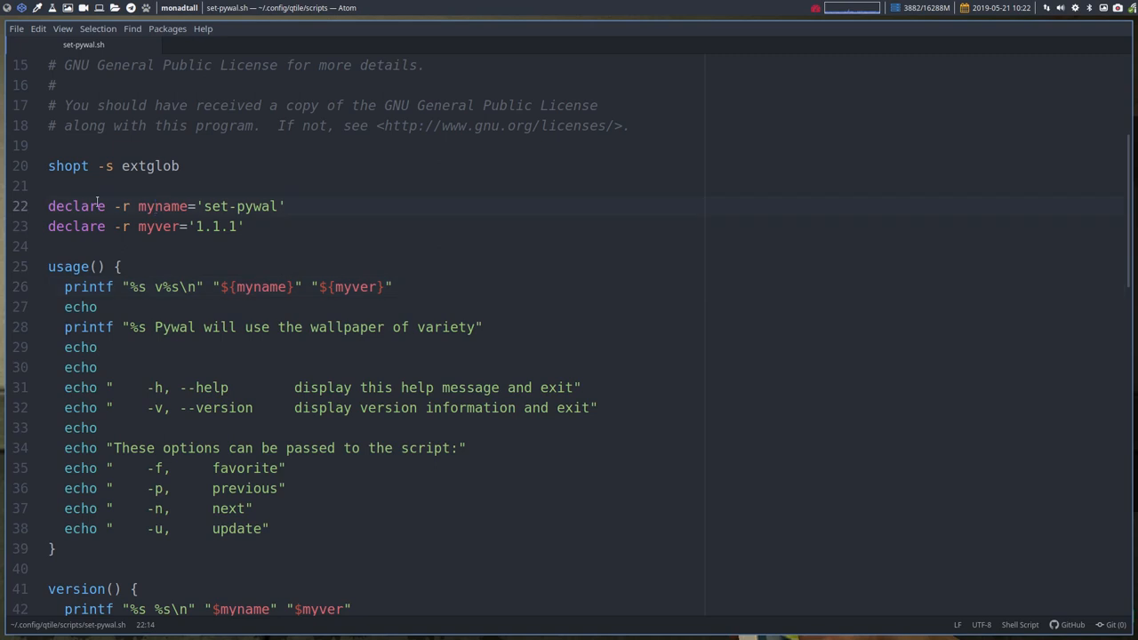
double_click(253, 206)
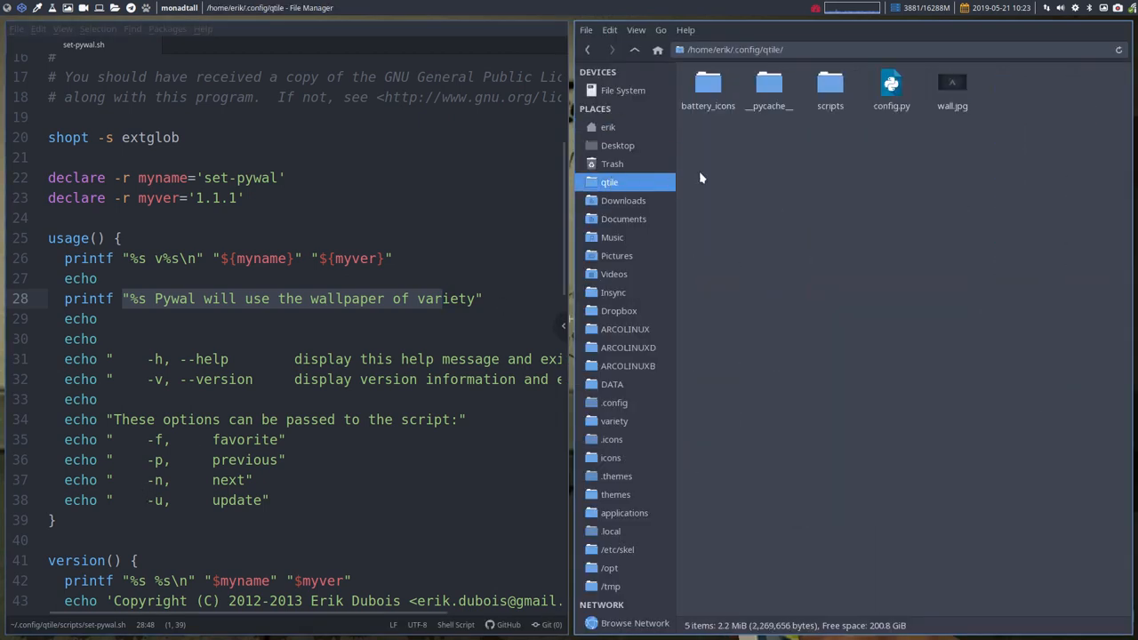
In a terminal in the scripts folder, enter ./set-pywal.sh -h using Tab completion.
double_click(829, 85)
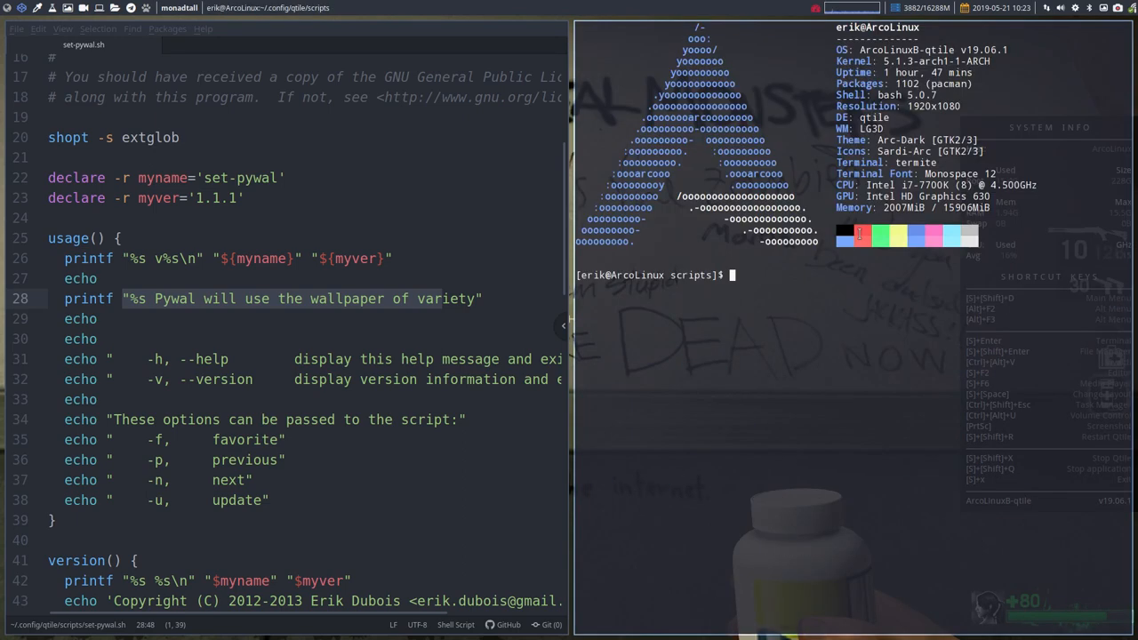
text(./)
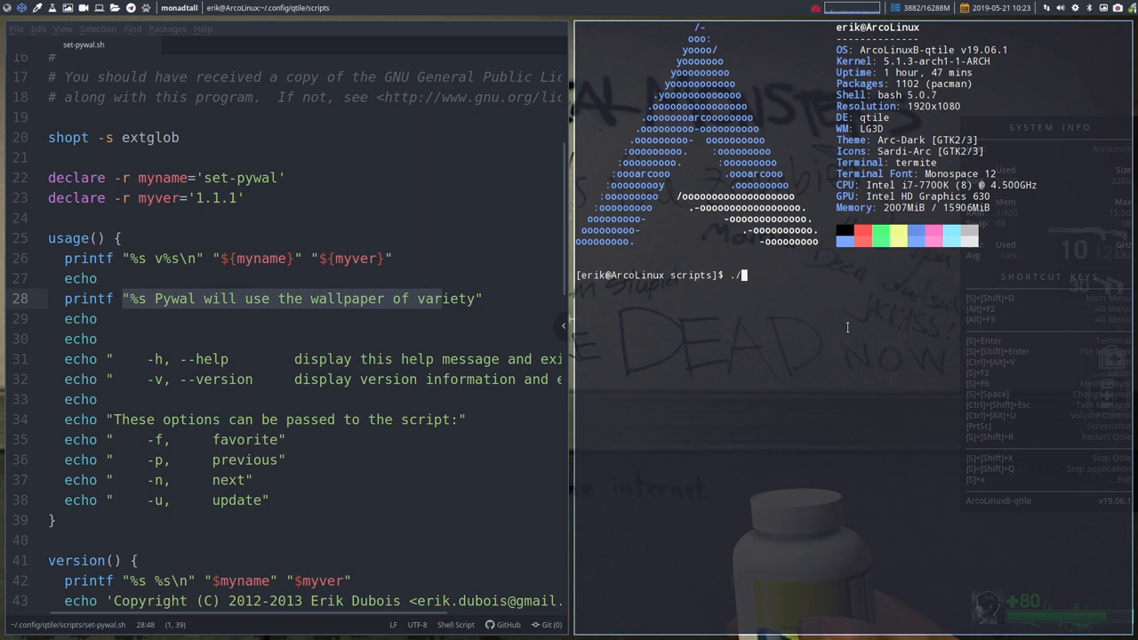
key(Tab)
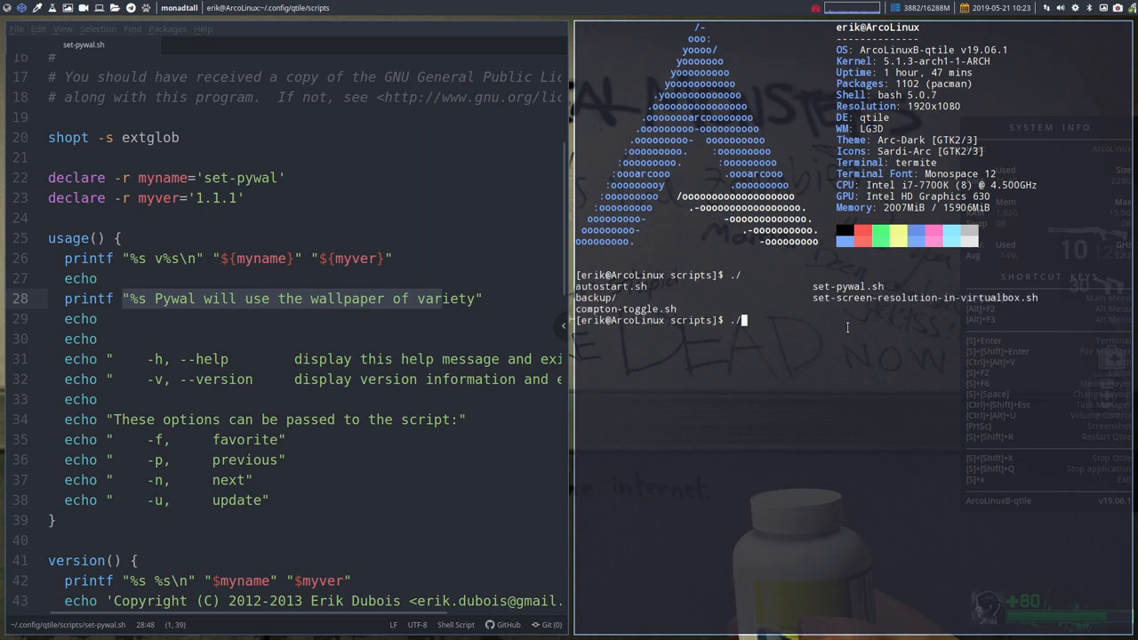
text(set-pywal.sh)
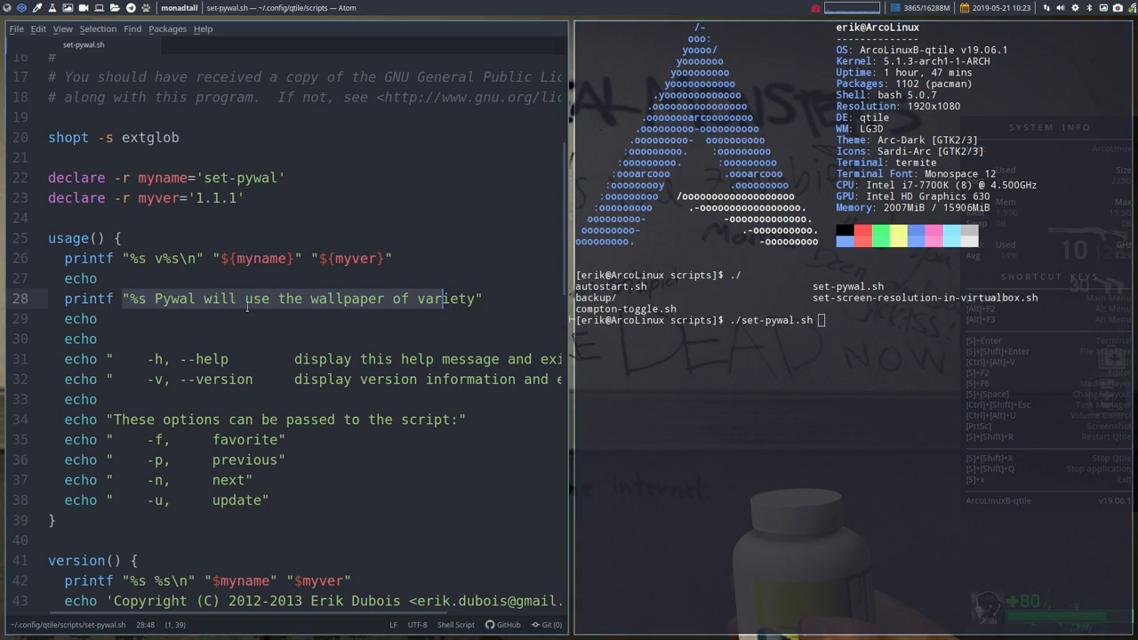
scroll(down, 3)
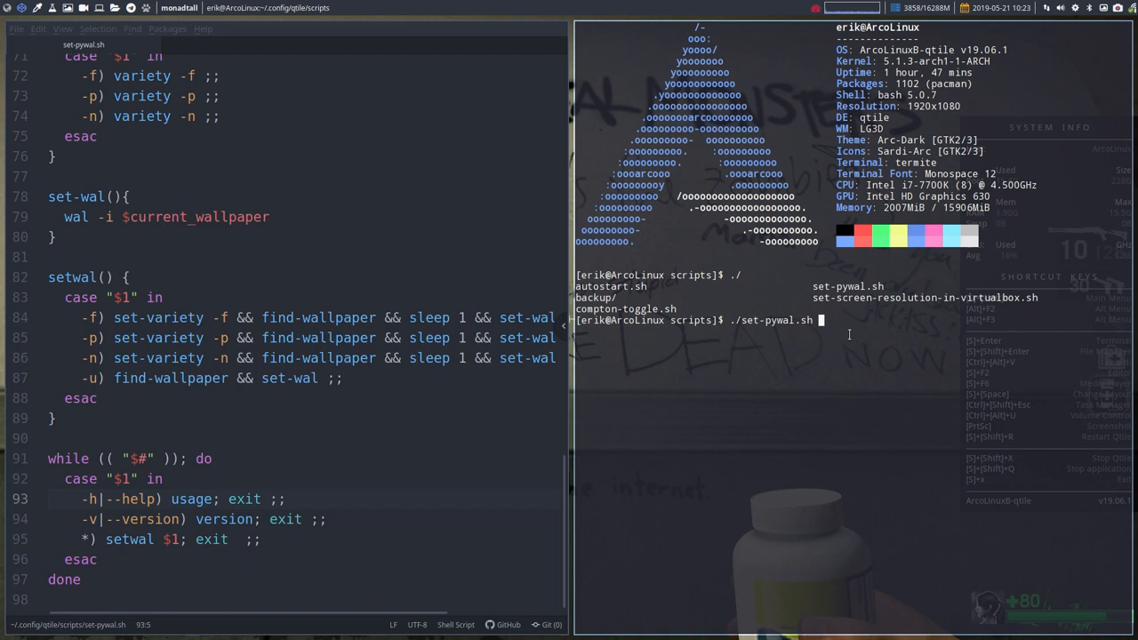
text(-h)
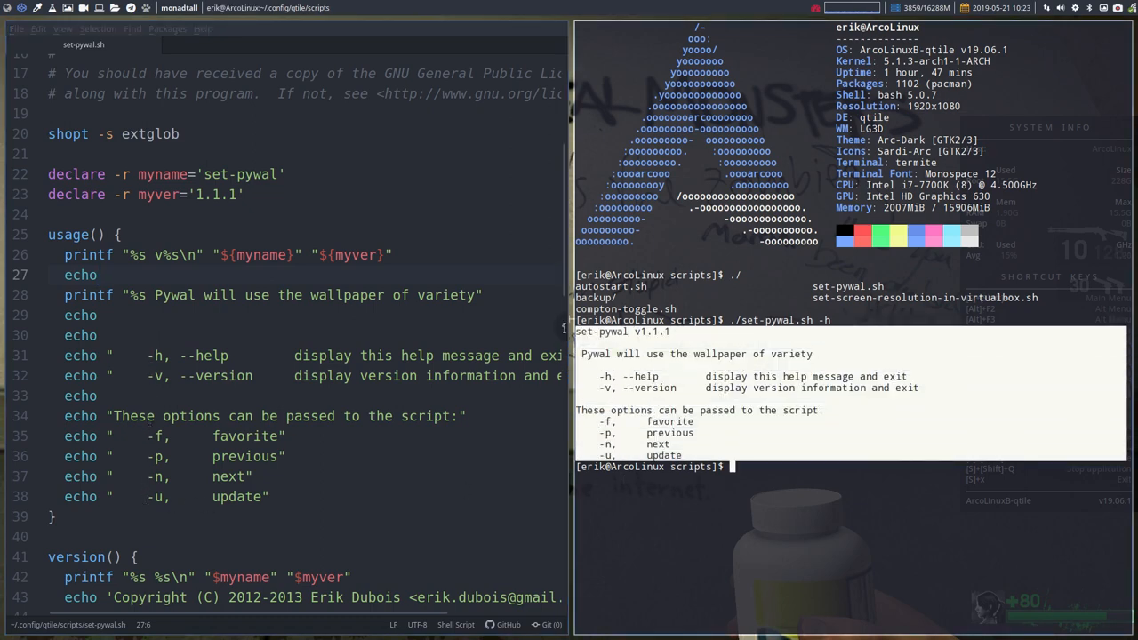
Run ./set-pywal.sh -h to print the version, usage line and options.
scroll(down, 3)
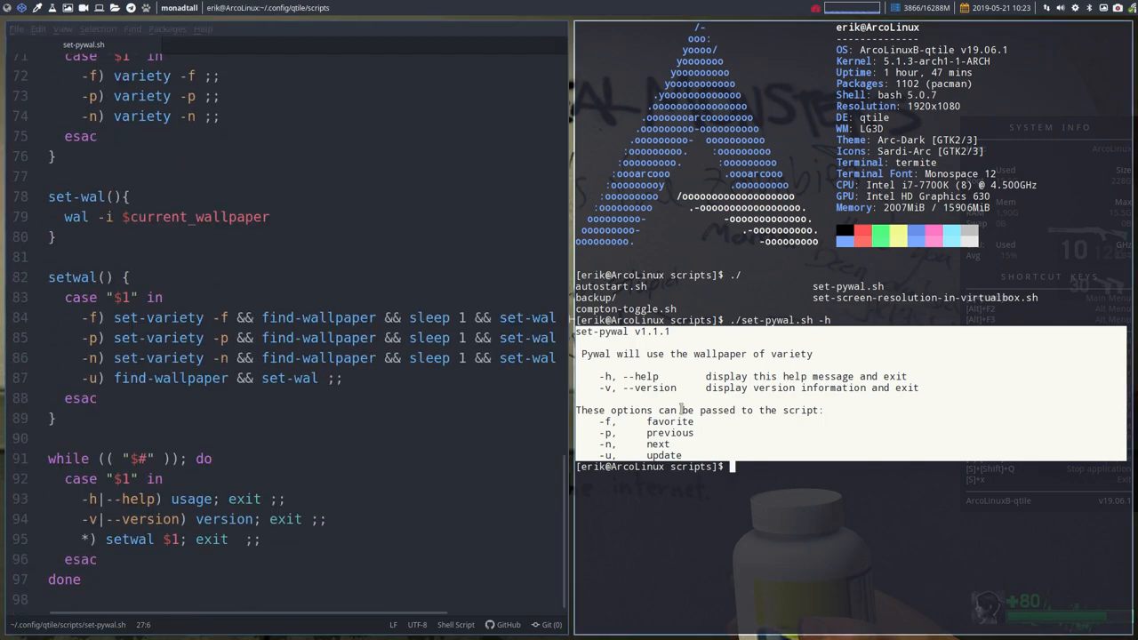
text(./set-pywal.sh -h)
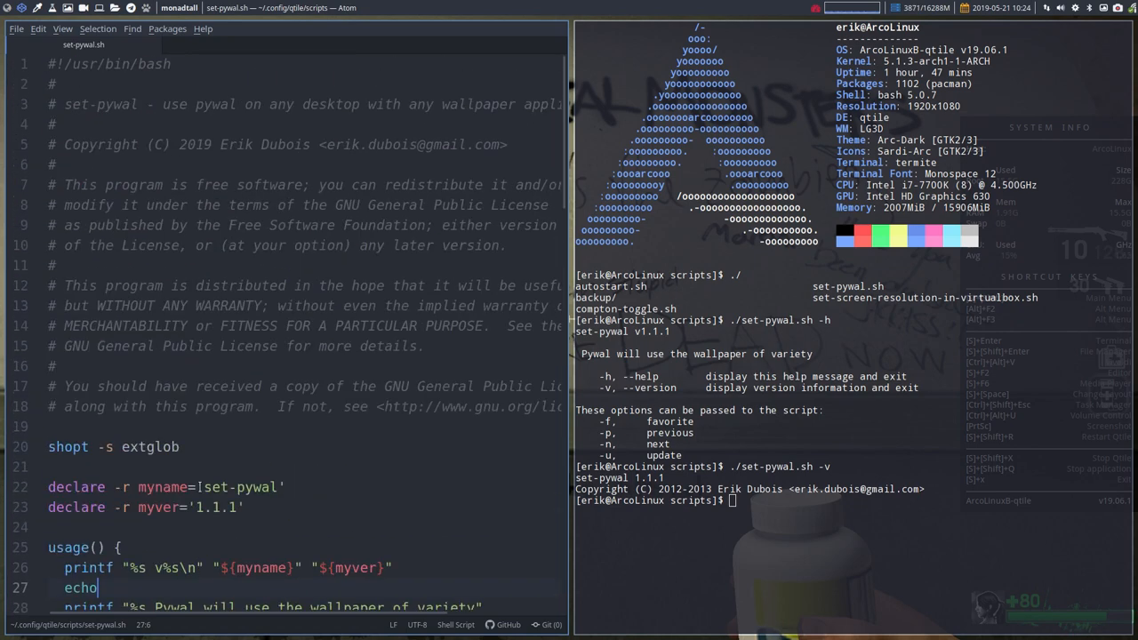
scroll(down, 3)
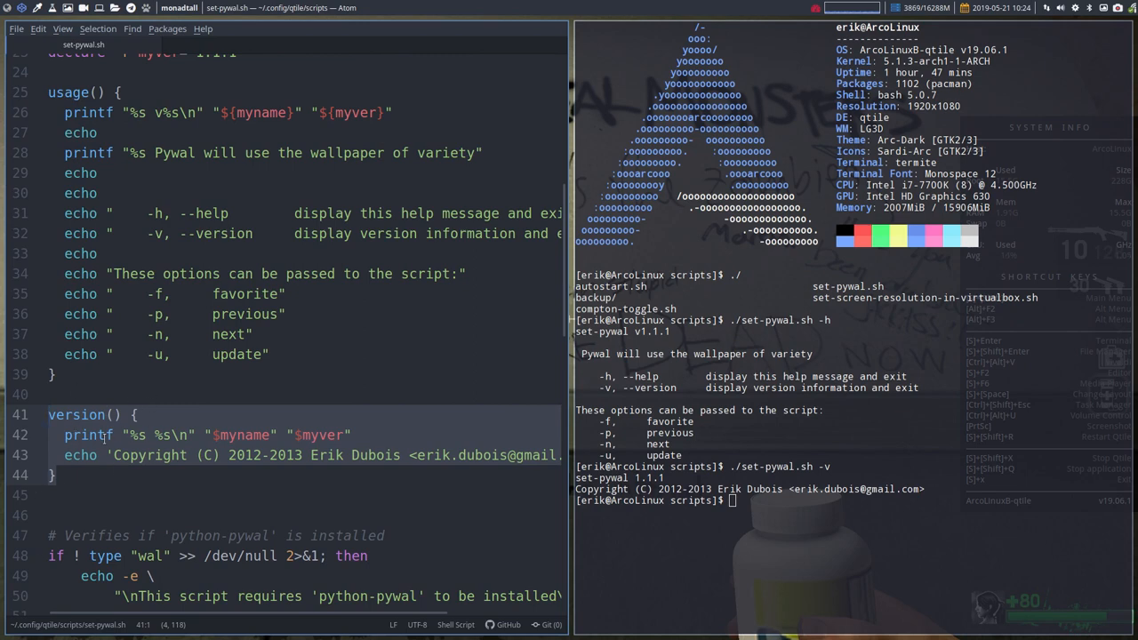
click(151, 415)
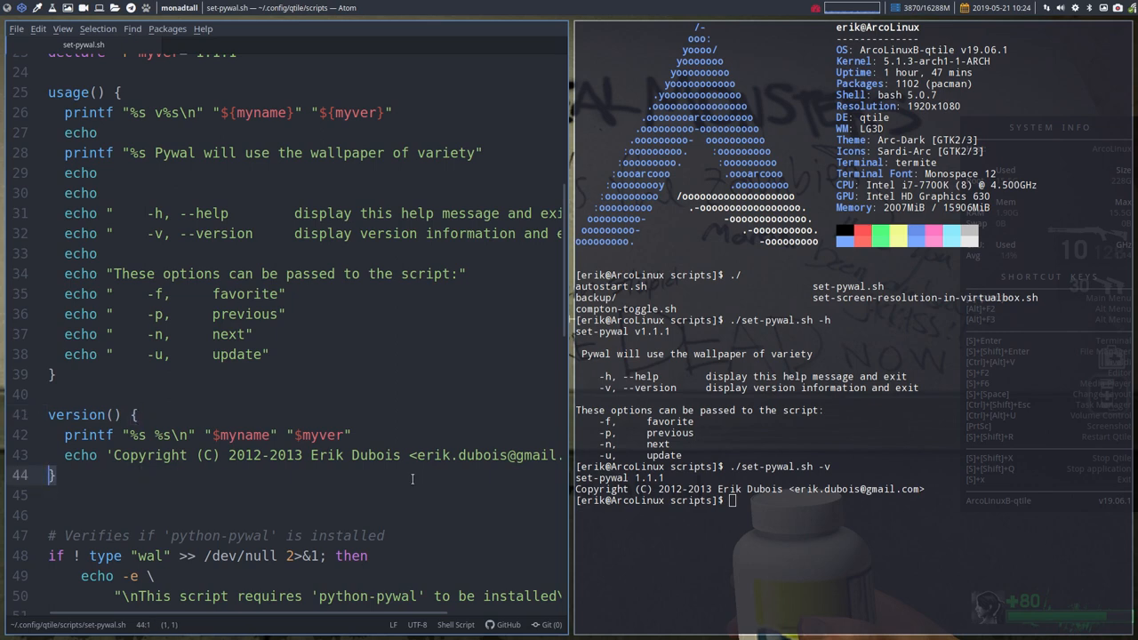
scroll(down, 3)
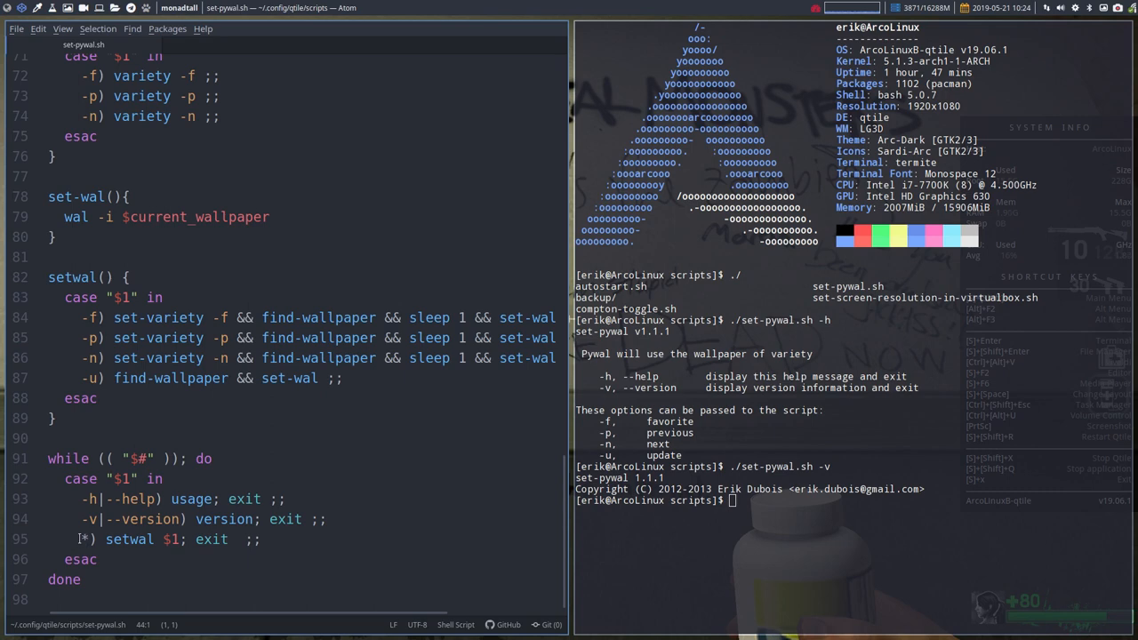
click(95, 499)
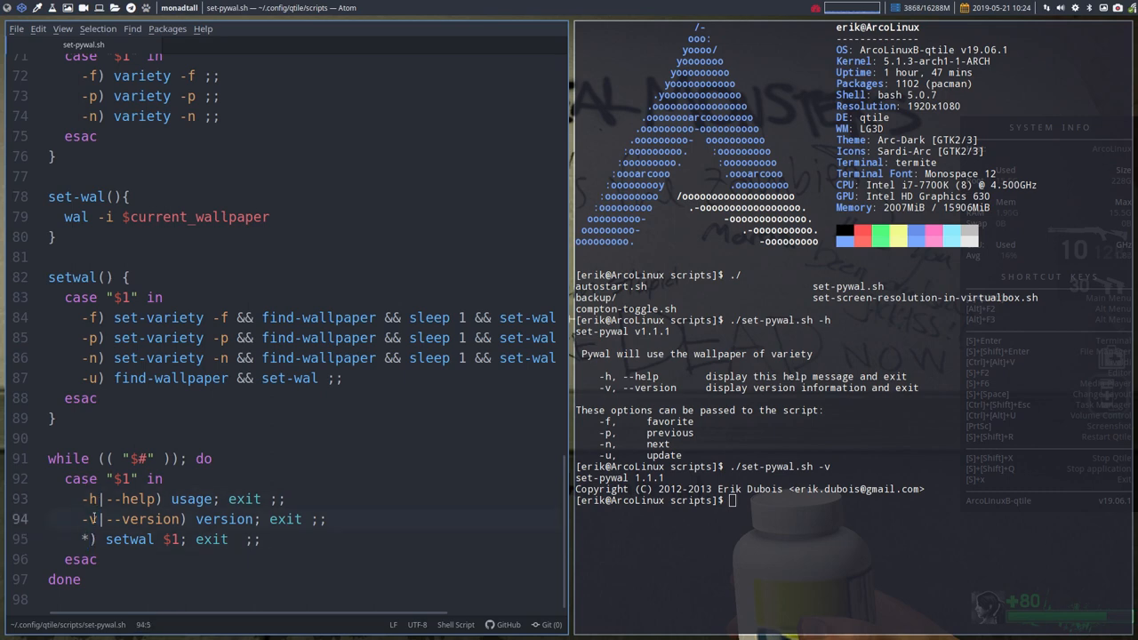
double_click(129, 539)
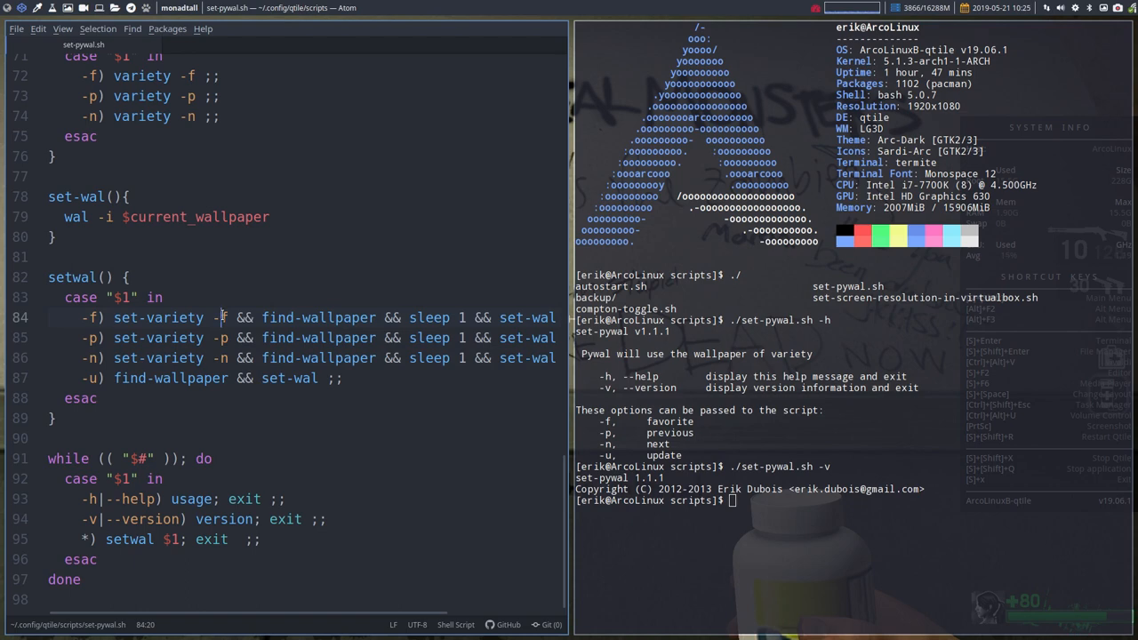
click(221, 337)
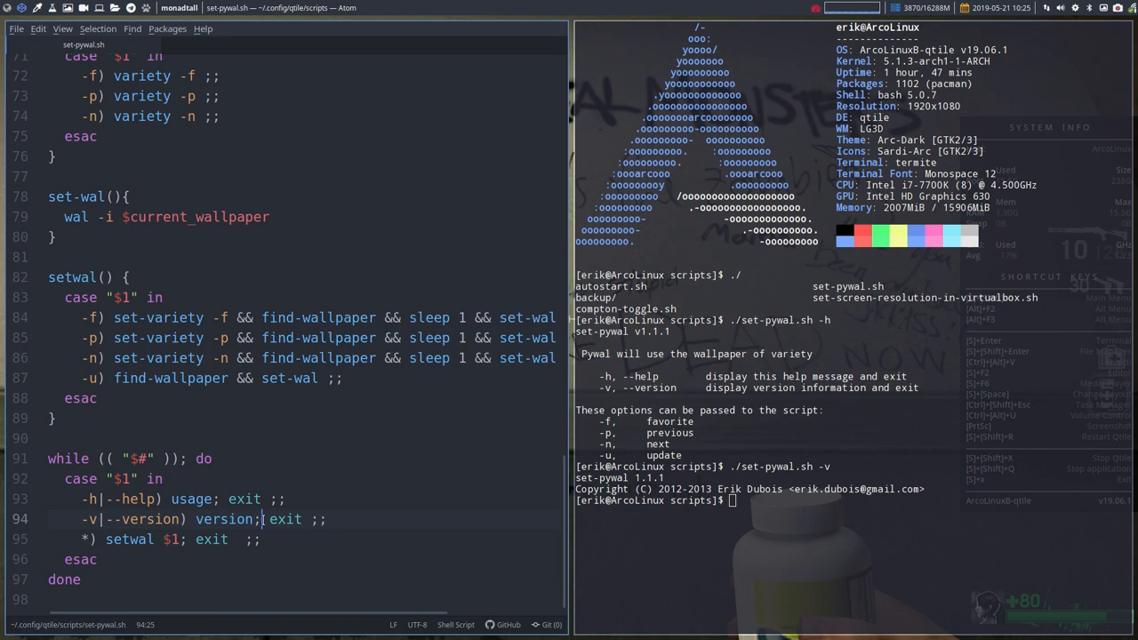
click(106, 538)
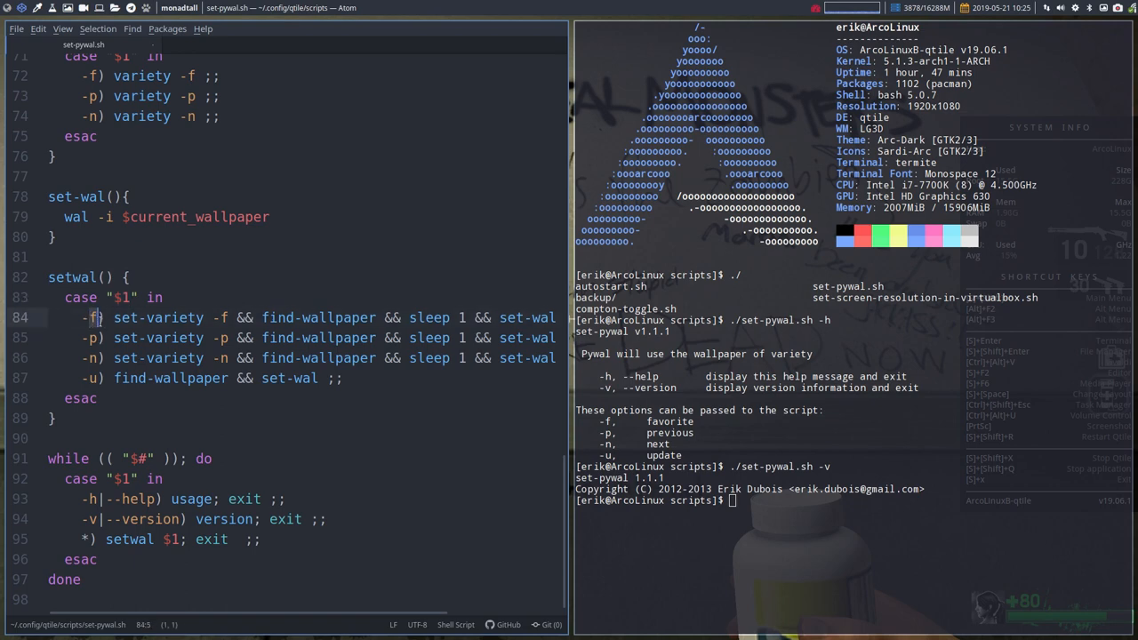
click(56, 397)
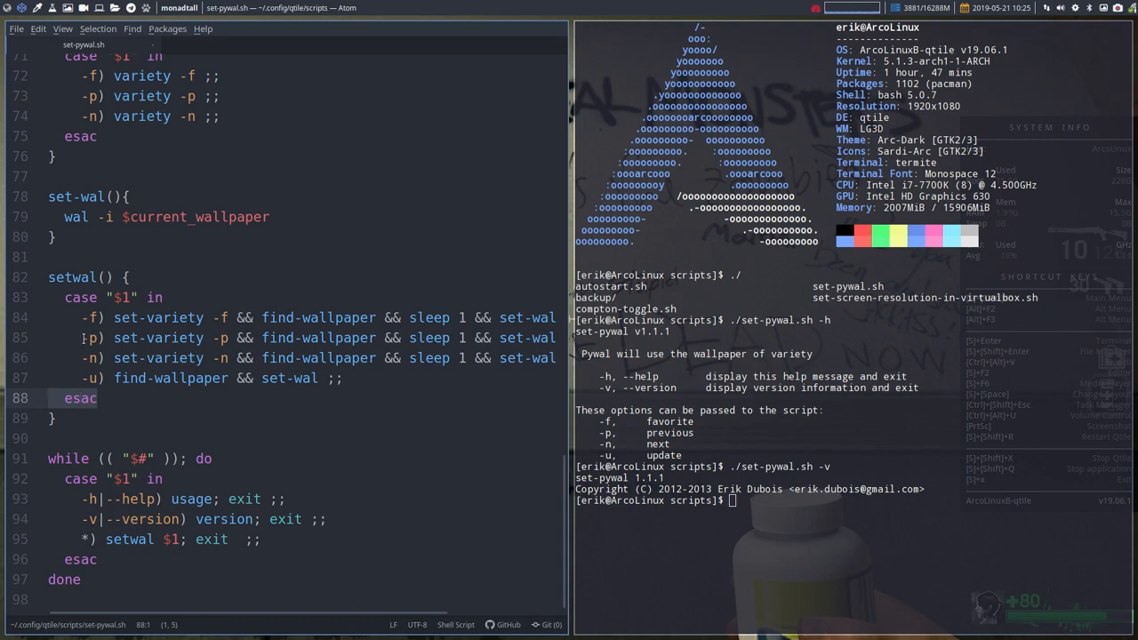
click(89, 318)
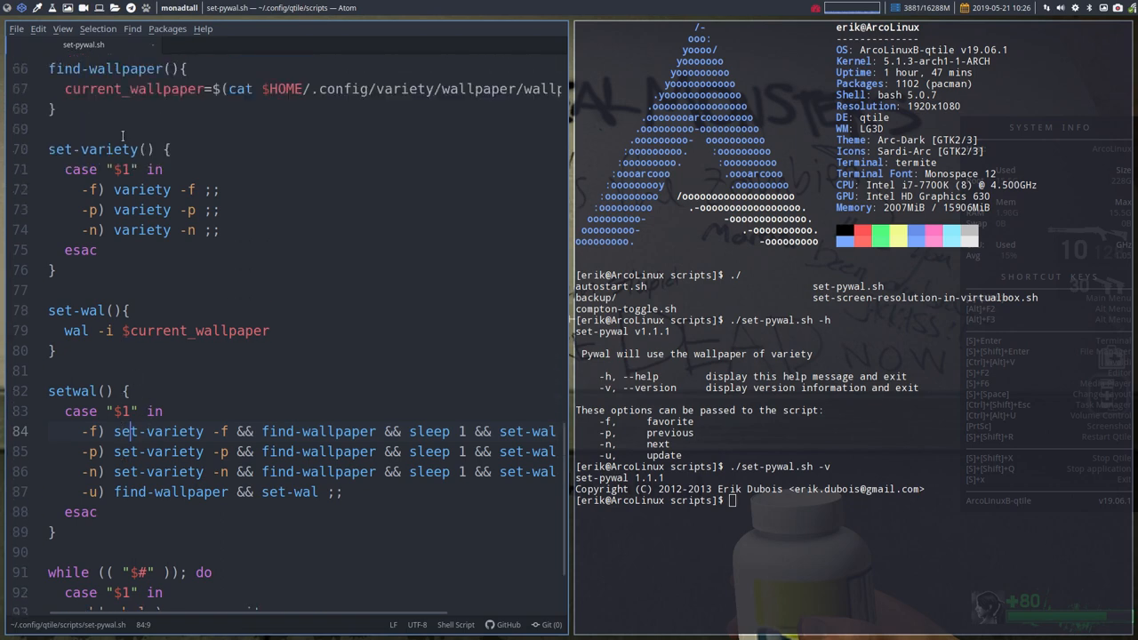
click(80, 169)
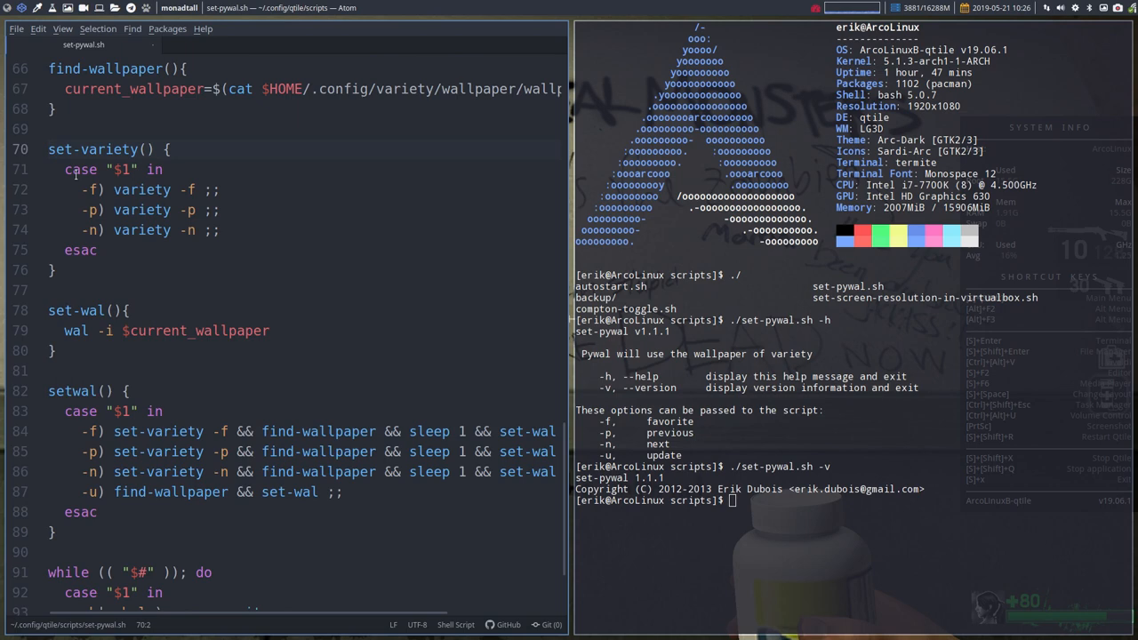
double_click(121, 169)
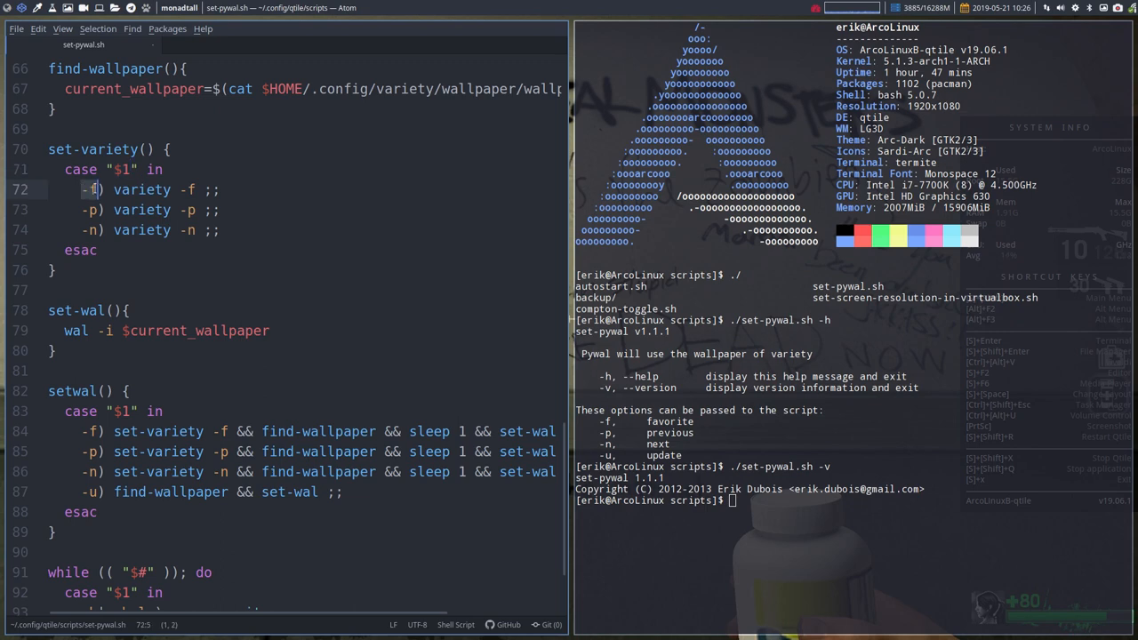
double_click(142, 189)
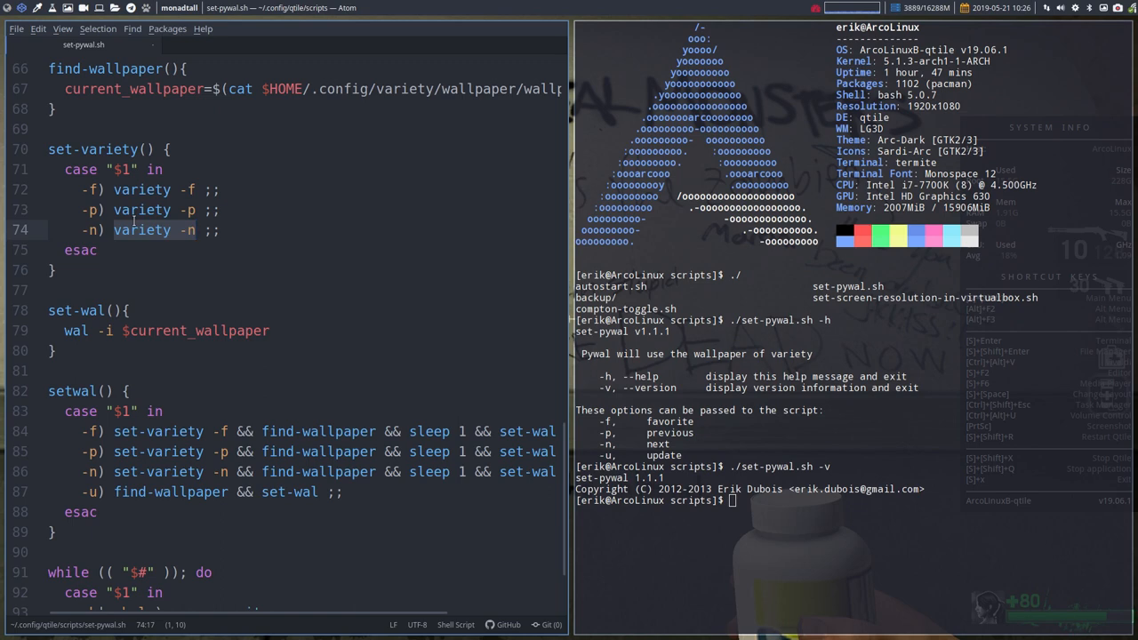
click(185, 189)
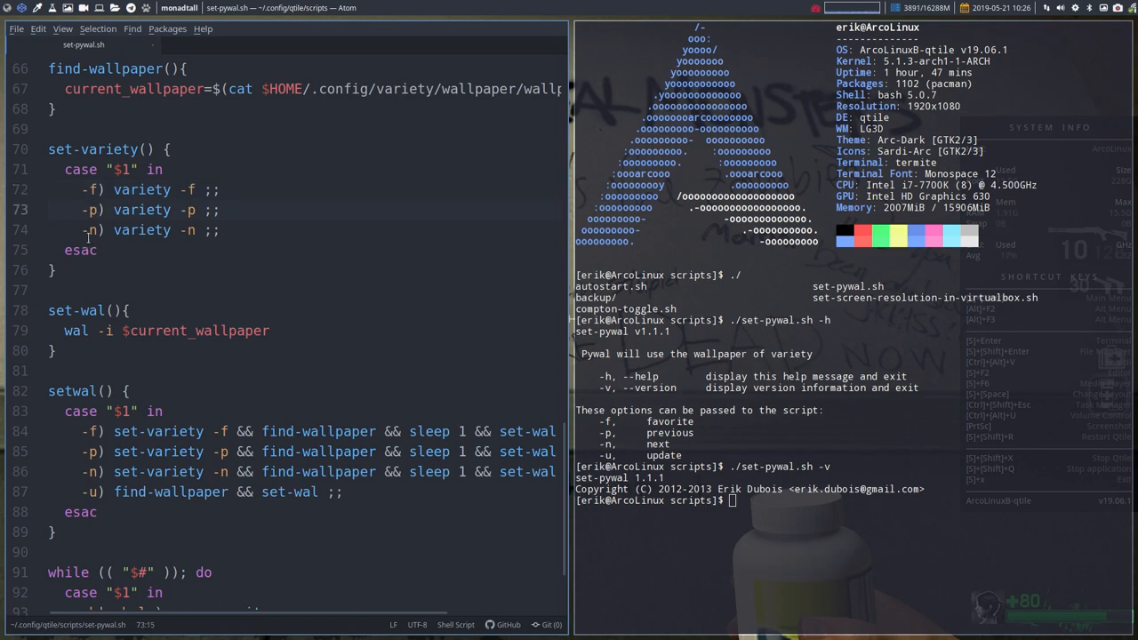
click(178, 230)
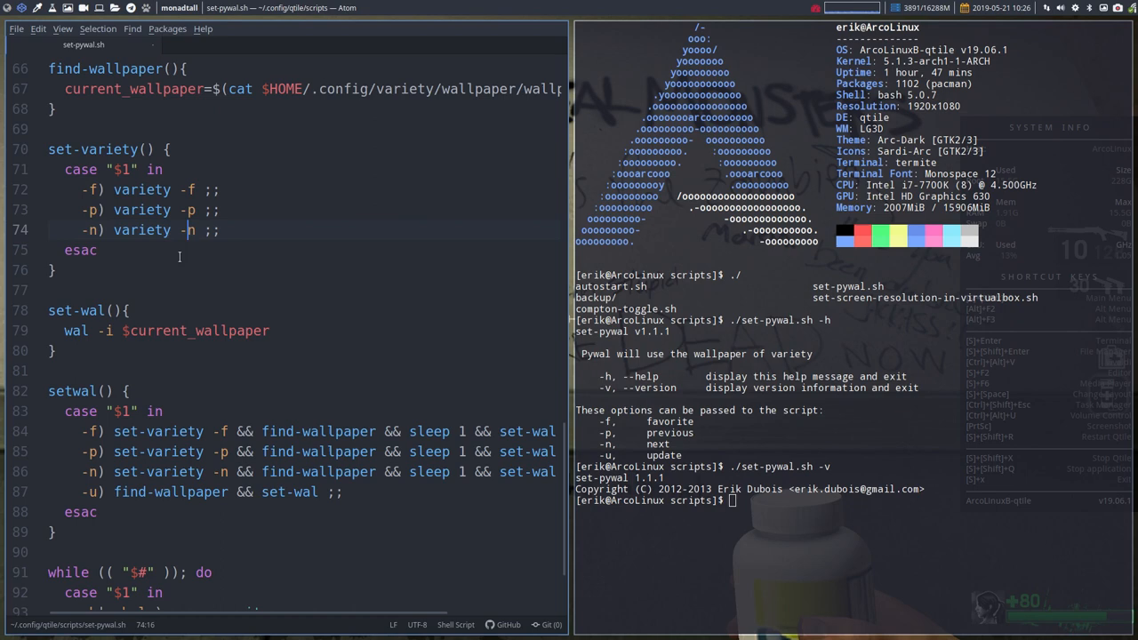
click(214, 431)
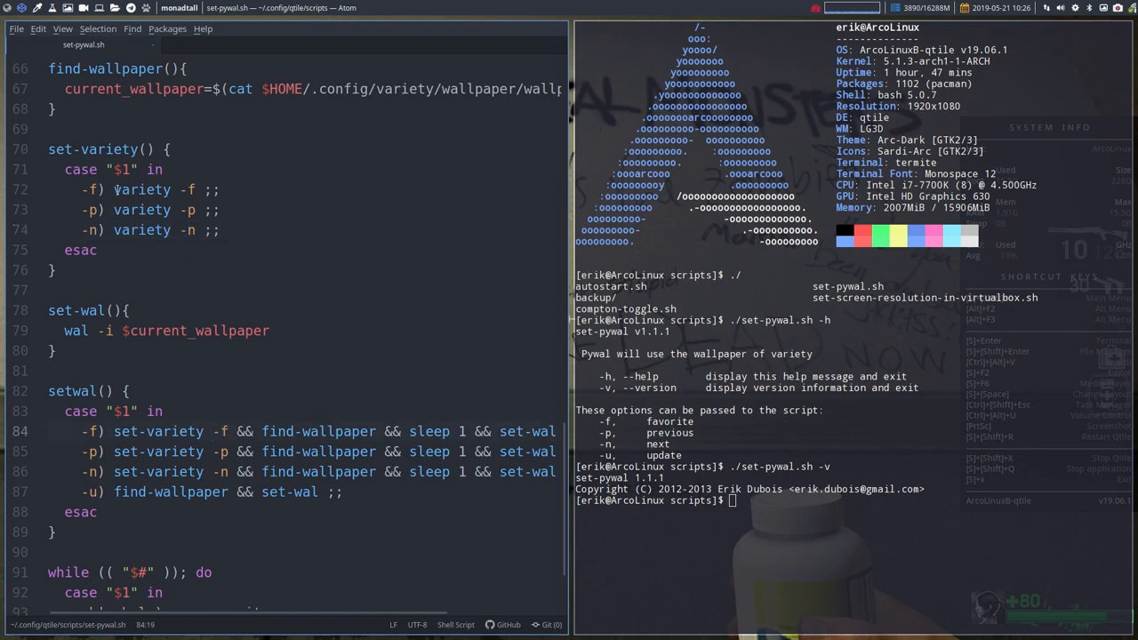
double_click(143, 189)
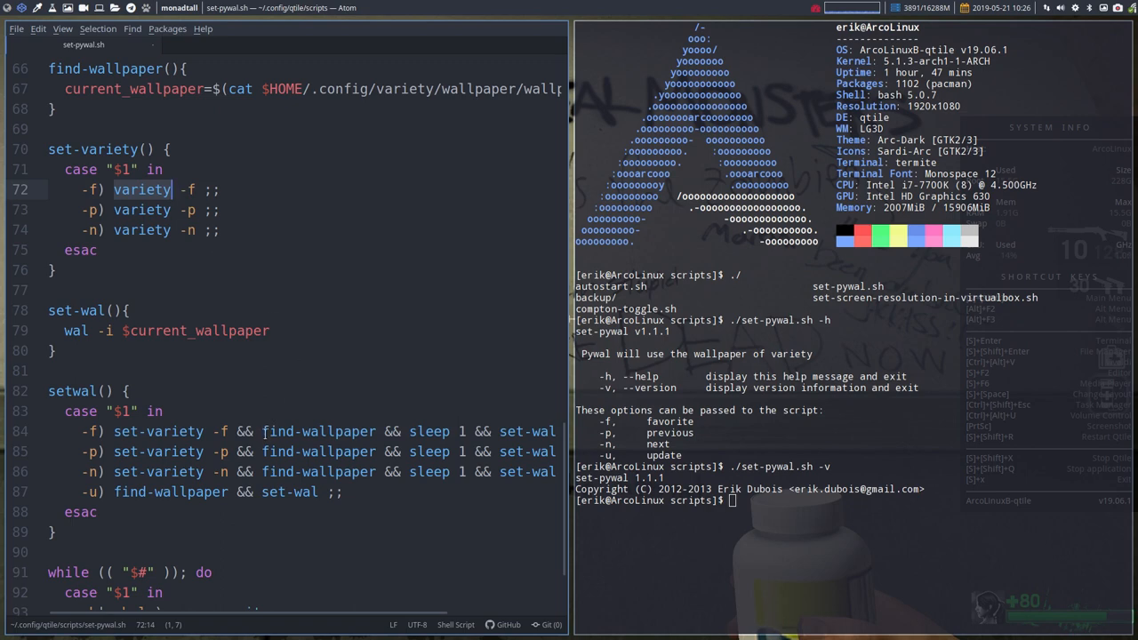
double_click(318, 431)
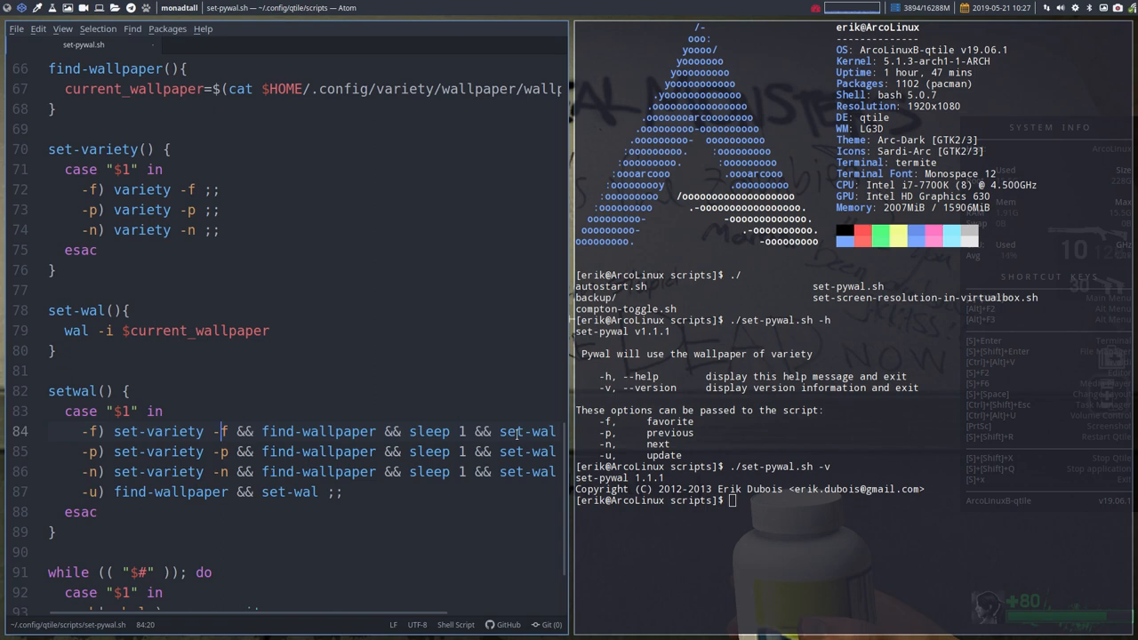
double_click(318, 431)
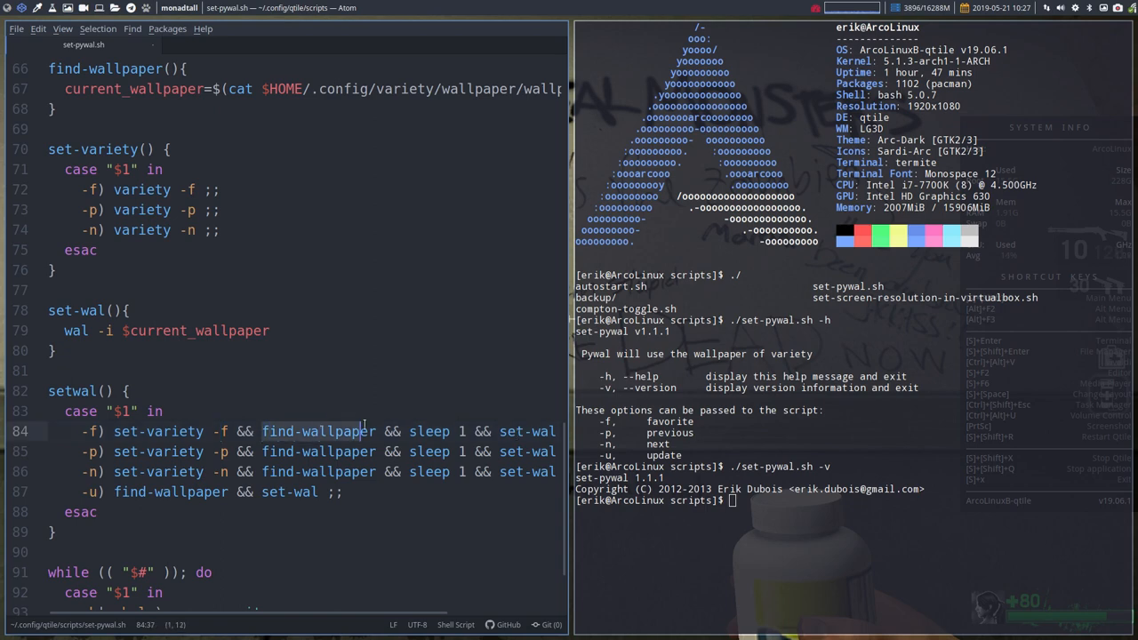
scroll(down, 3)
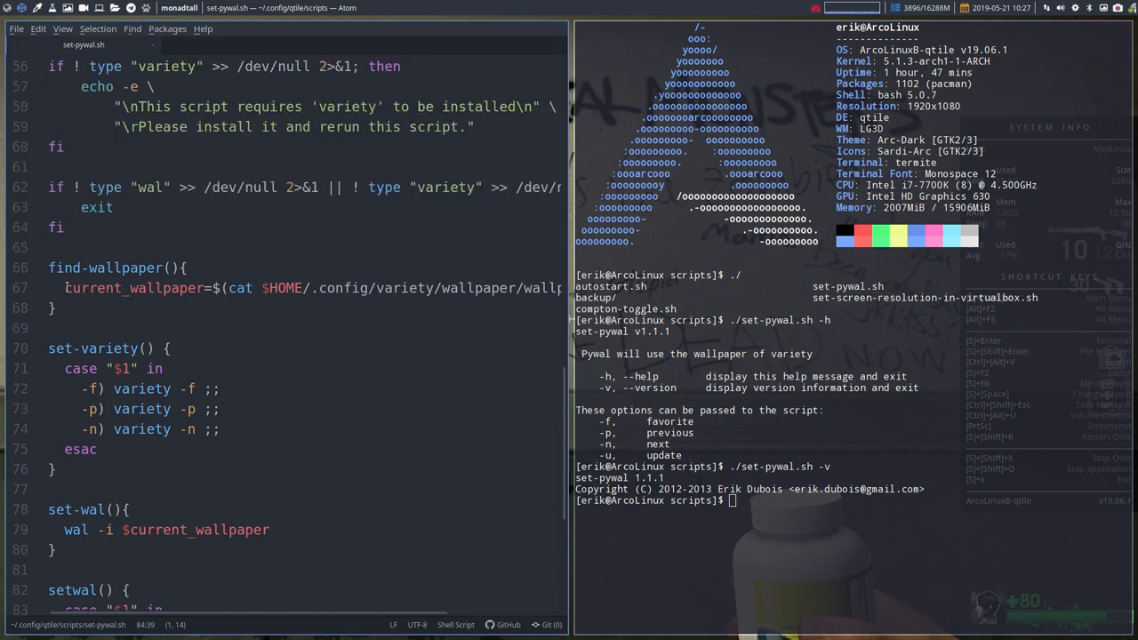
Read the wallpaper path in Variety's wallpaper.jpg.txt, then browse to ~/.config/qtile/scripts.
double_click(135, 287)
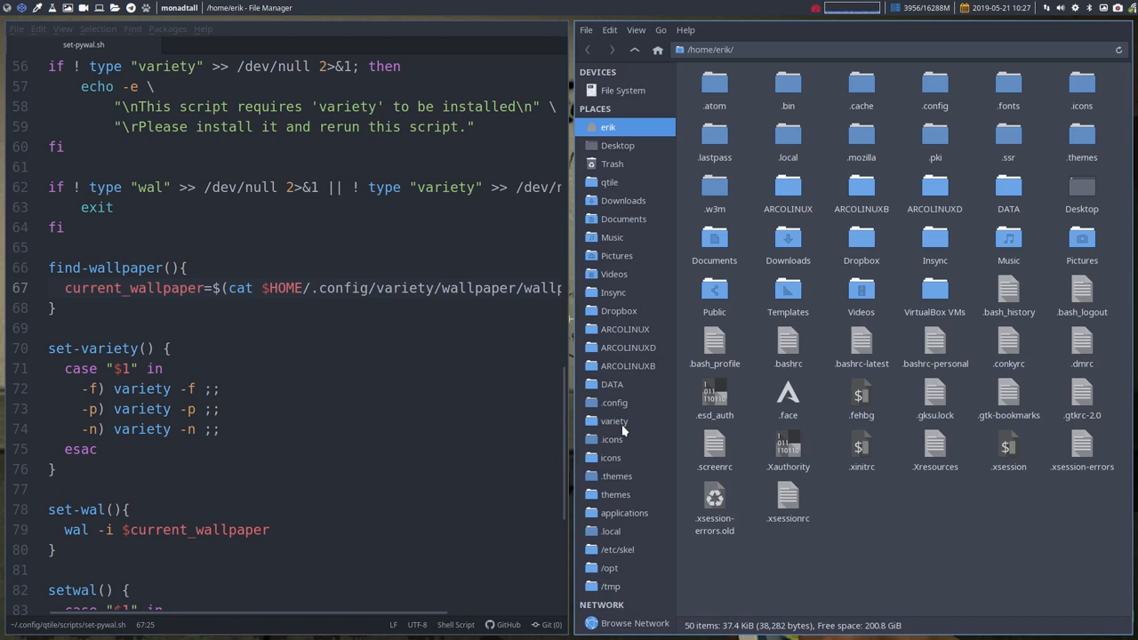
double_click(614, 420)
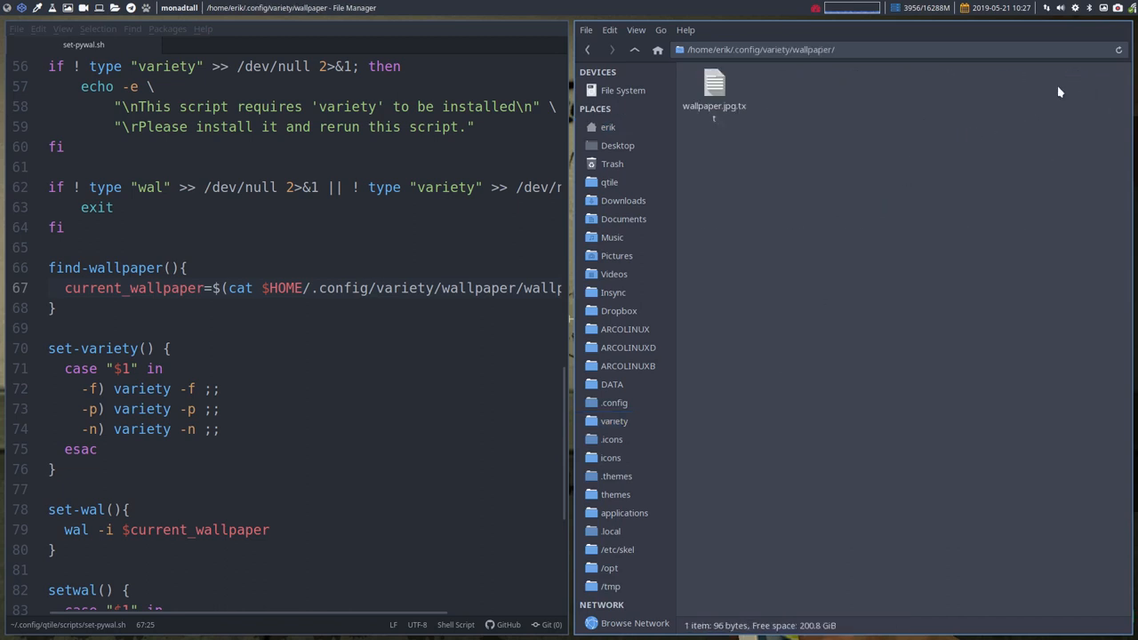
double_click(714, 88)
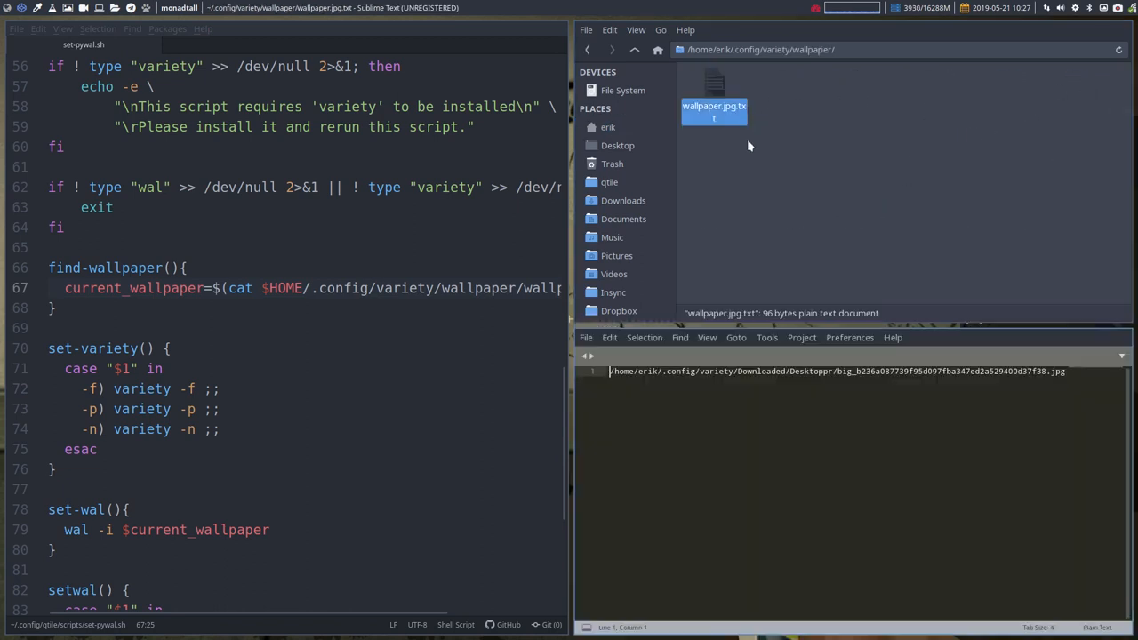
double_click(713, 89)
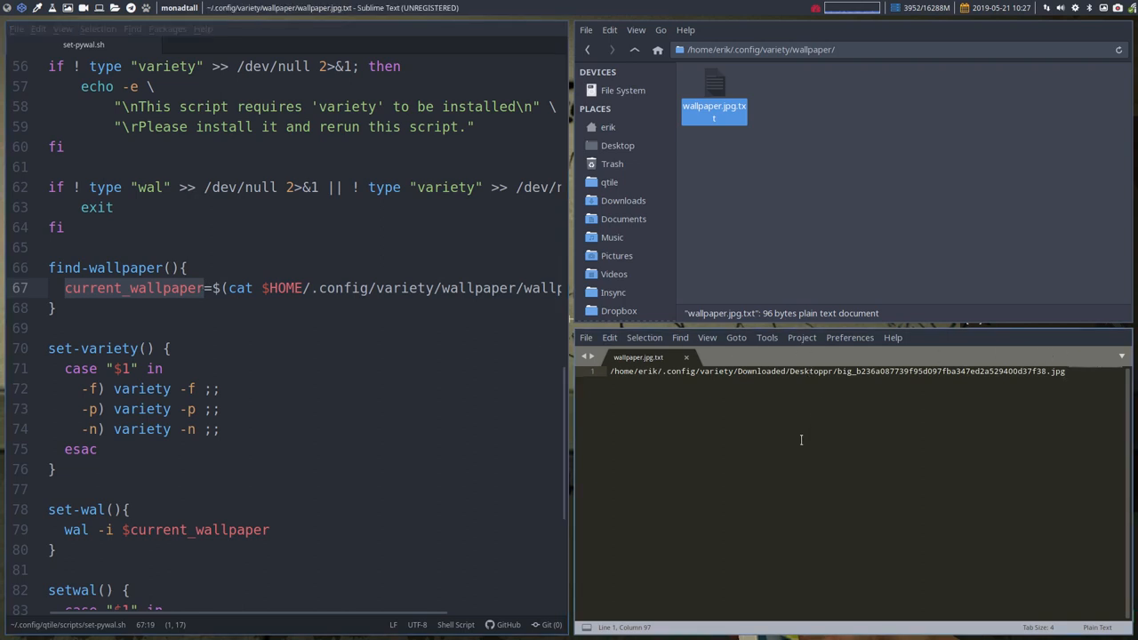
mouse_move(746, 421)
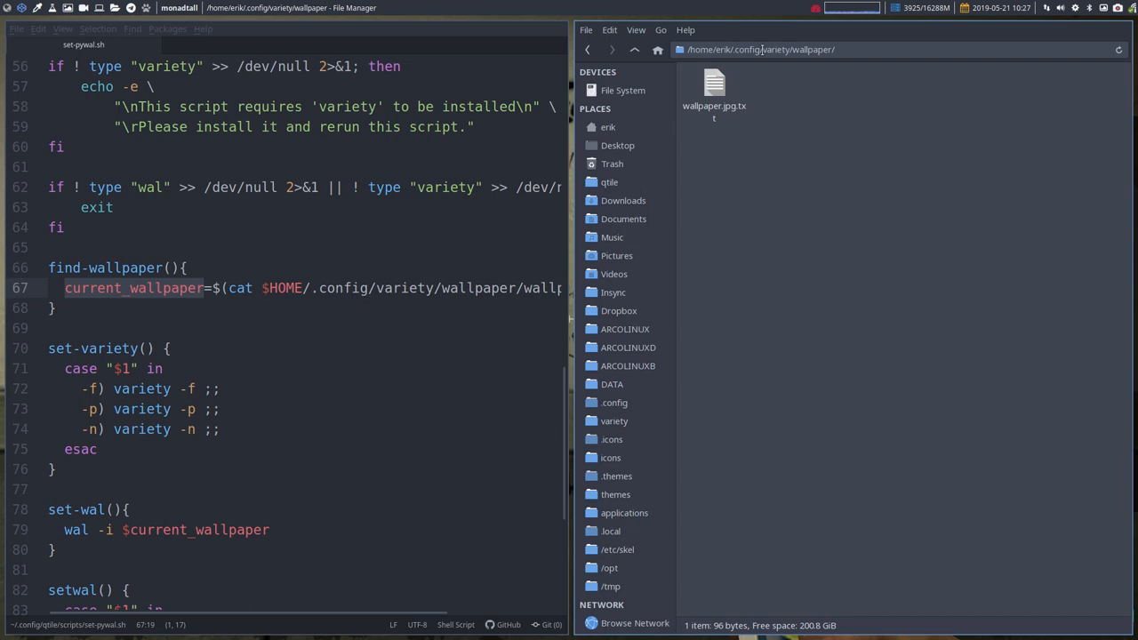
click(635, 49)
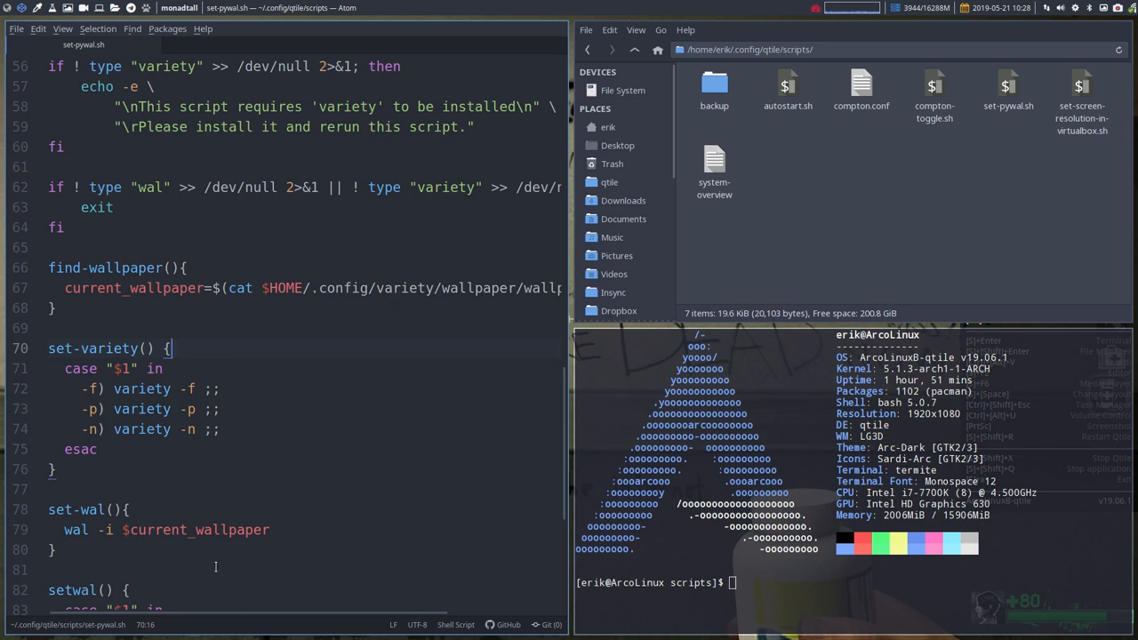
scroll(down, 3)
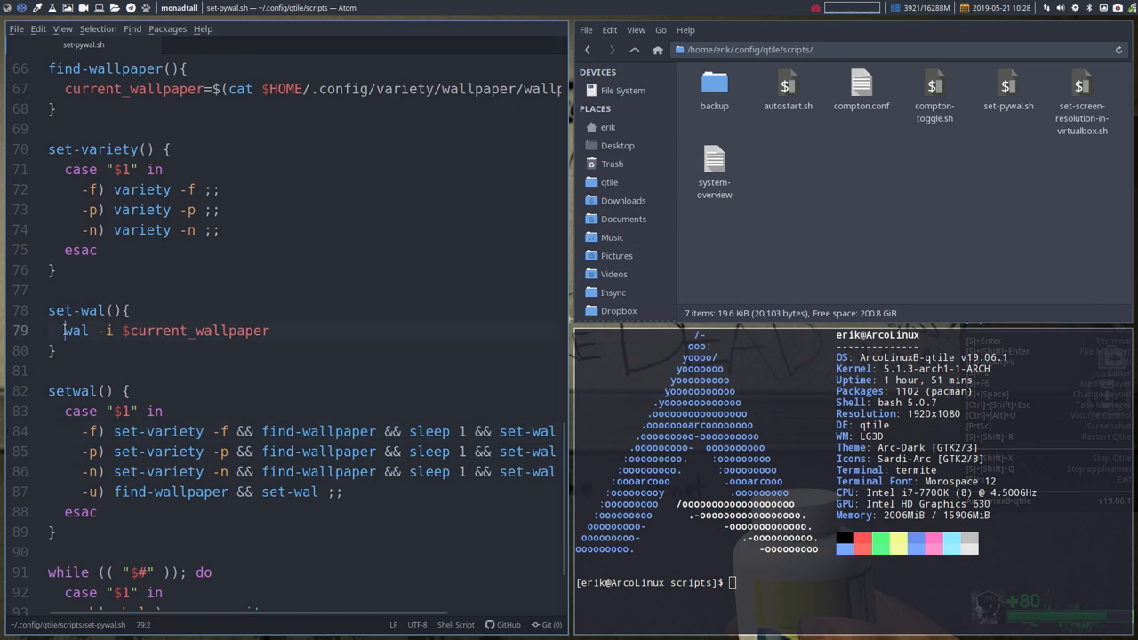
double_click(75, 330)
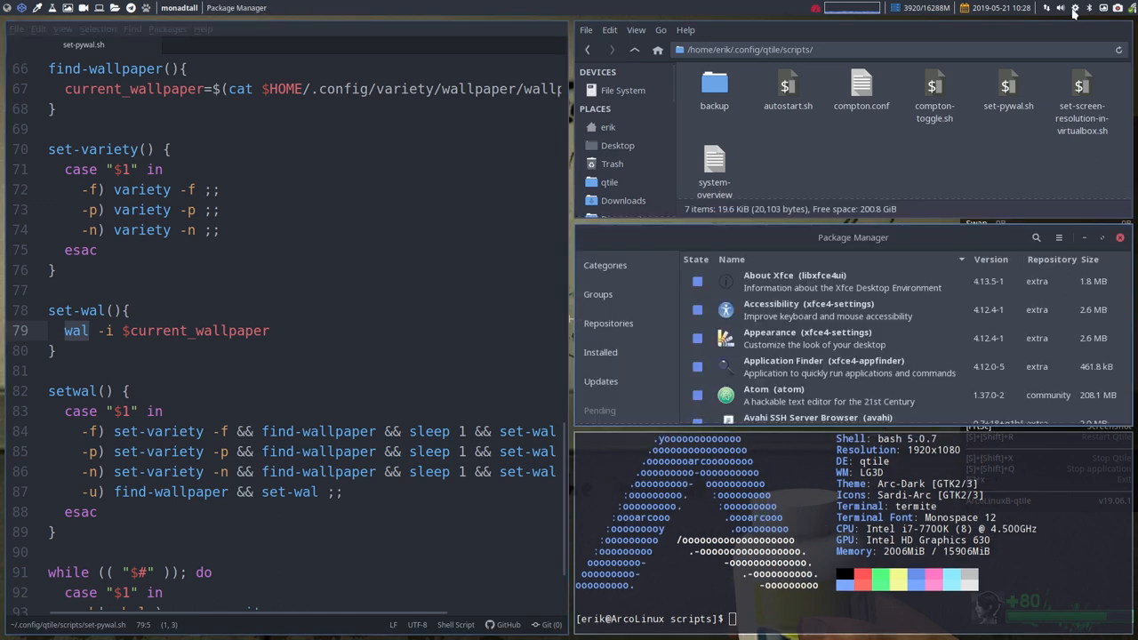
Search Package Manager for pywal and select the installed python-pywal package.
click(1036, 237)
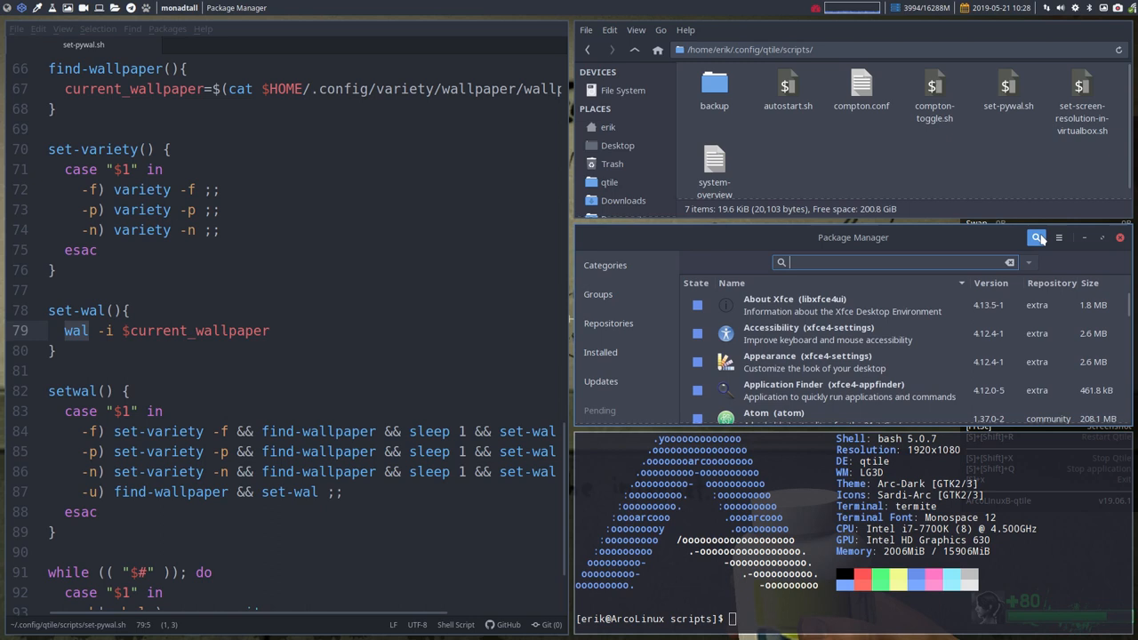
text(pywal)
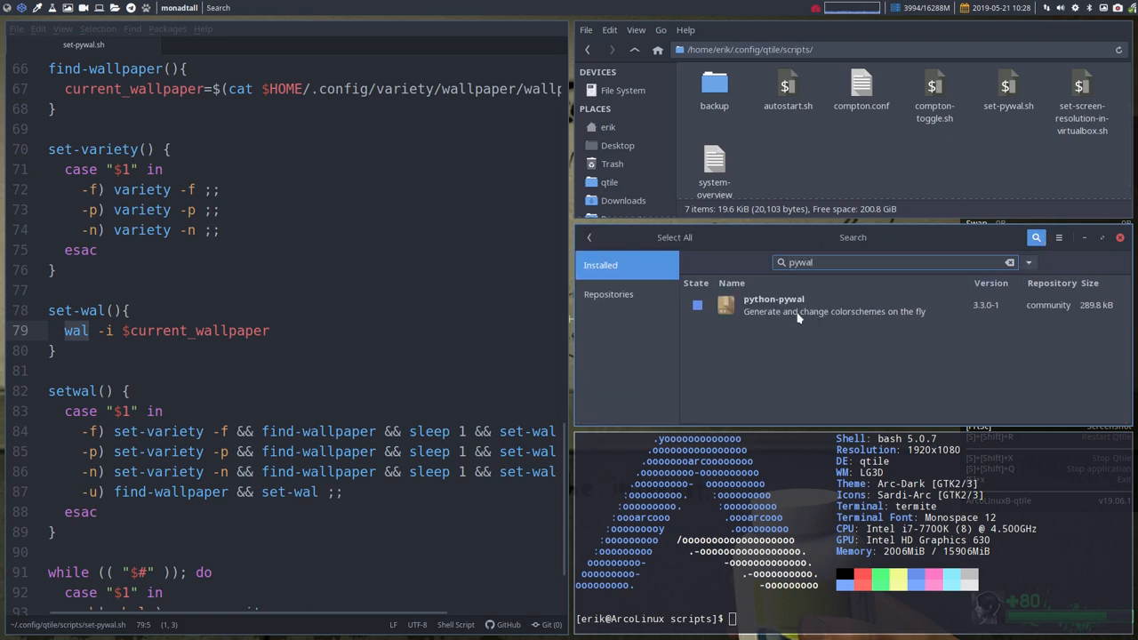
click(773, 305)
text(man )
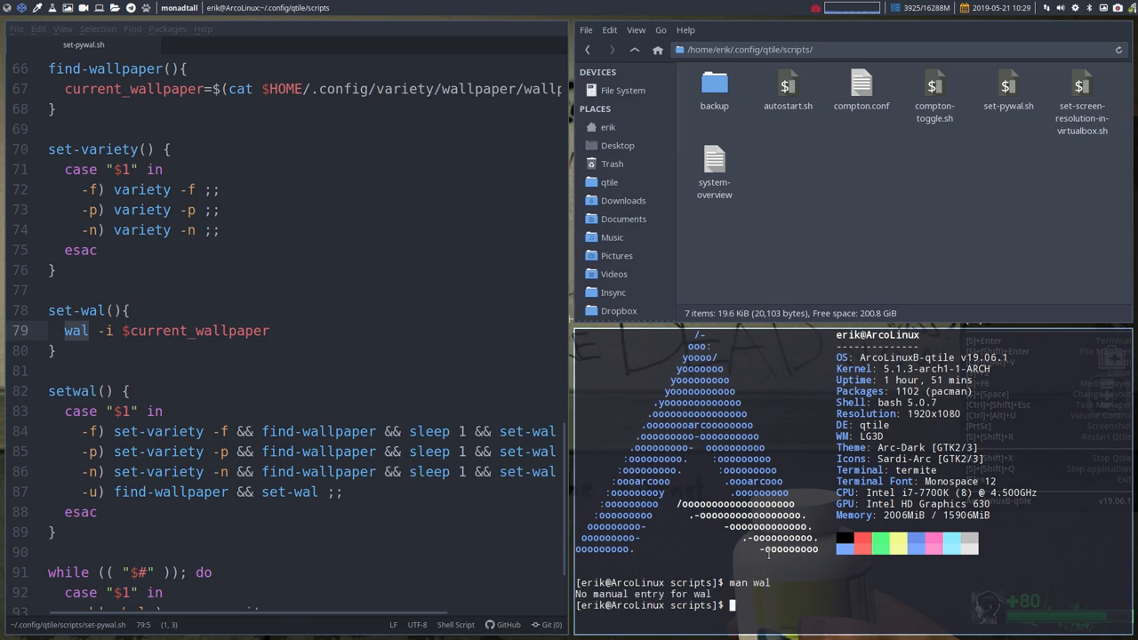
Run wal --help and highlight the -i "/path/to/img.jpg" image option.
text(wal)
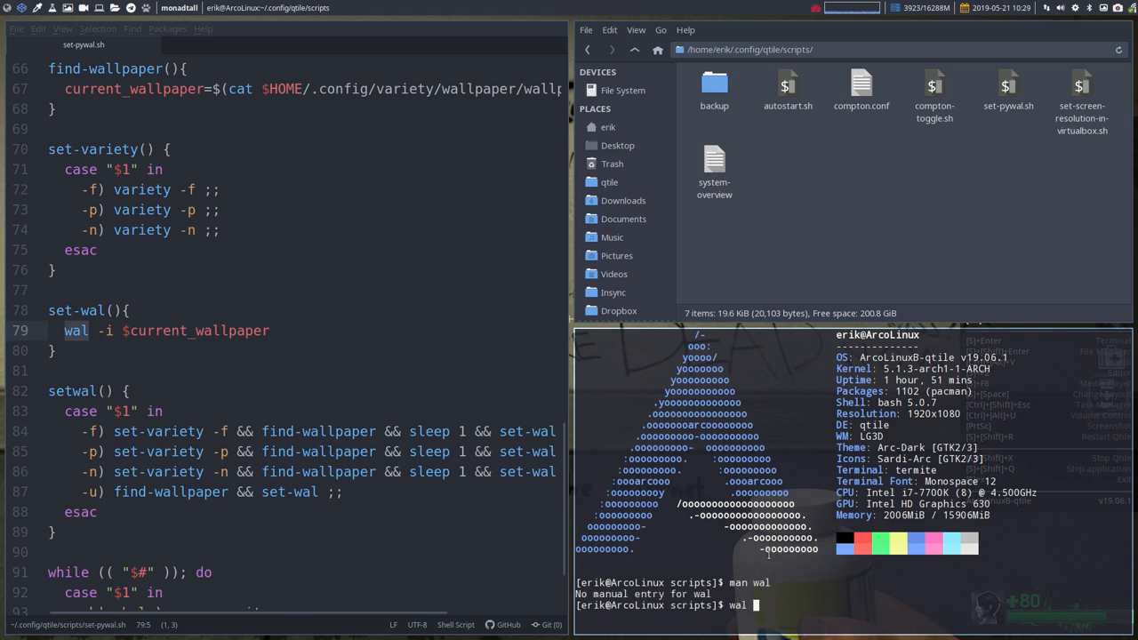
text(--help)
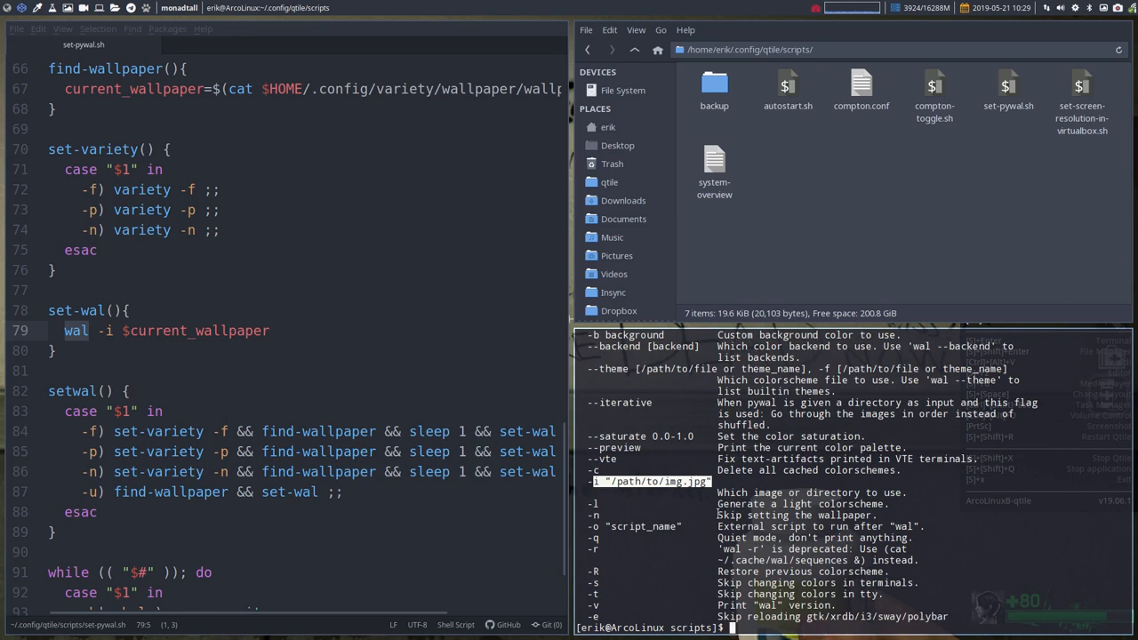
click(129, 391)
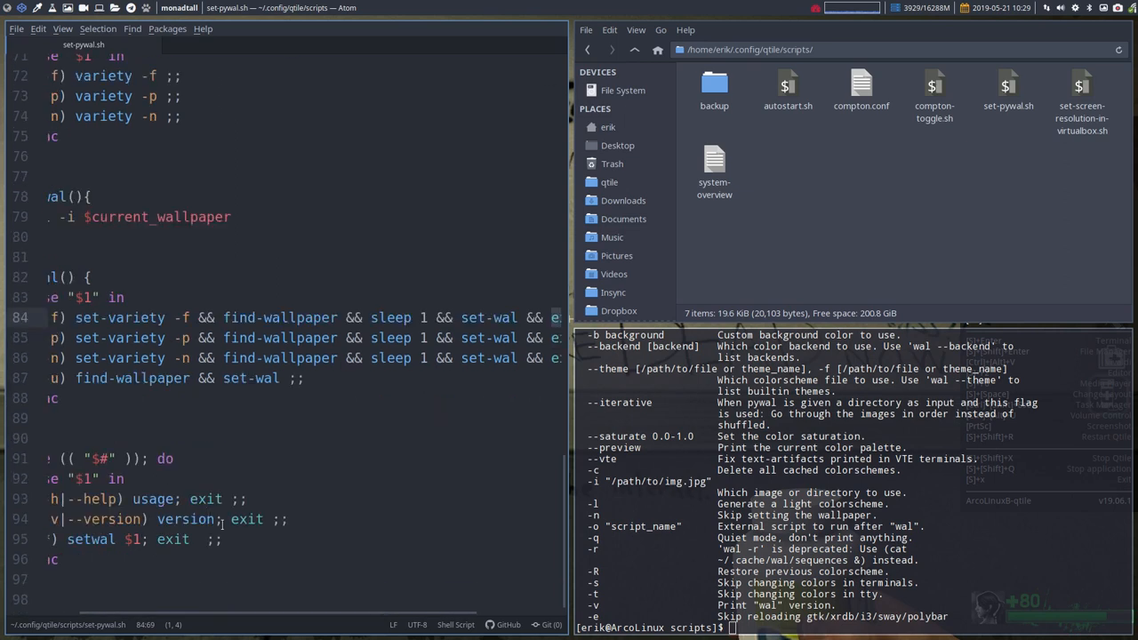
Highlight exit in the default case, then scroll to the python-pywal and variety checks.
double_click(172, 539)
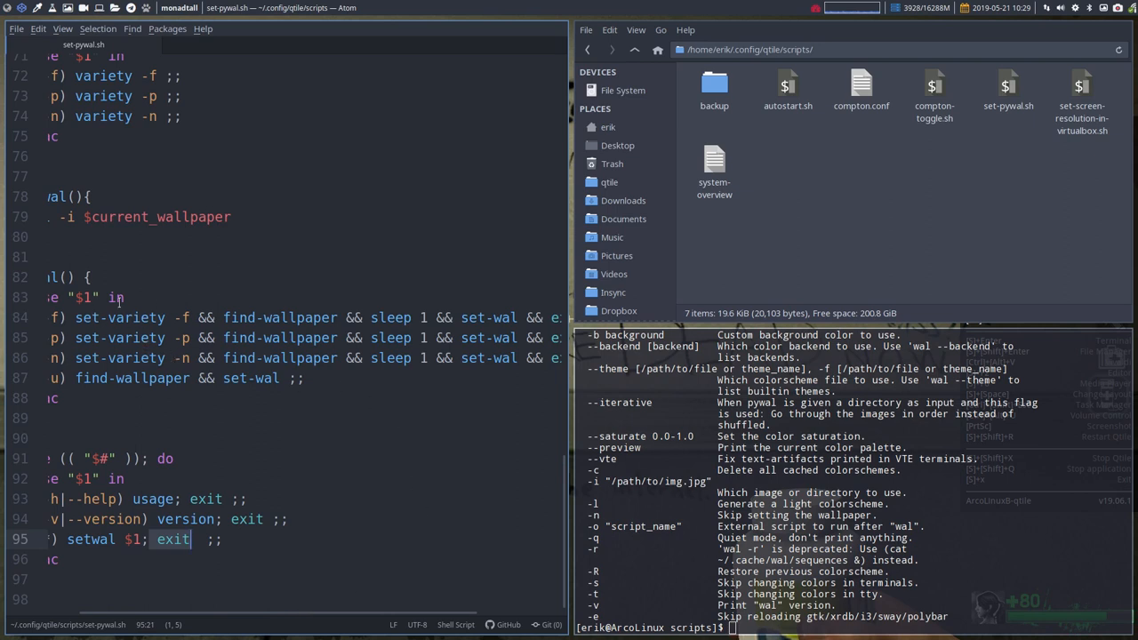
mouse_move(144, 622)
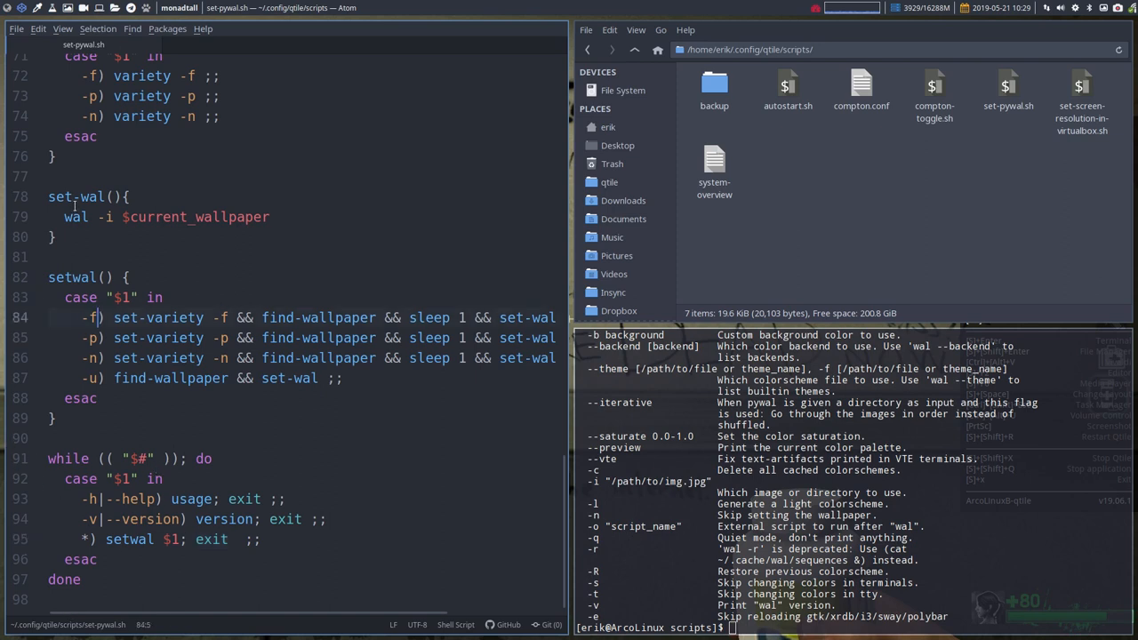
scroll(up, 3)
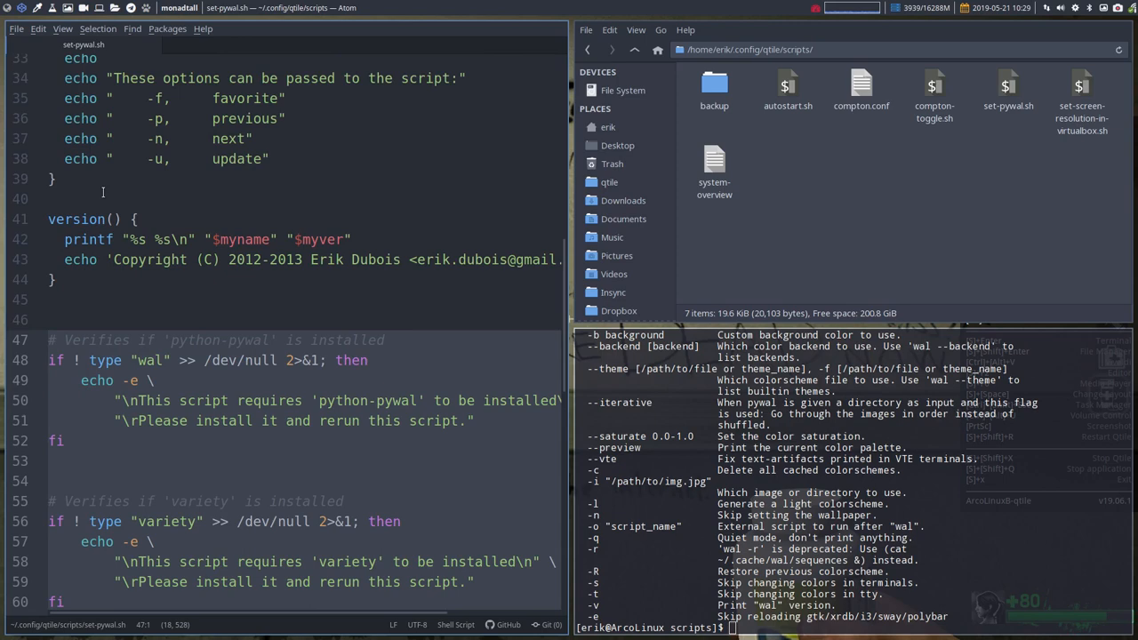
scroll(down, 3)
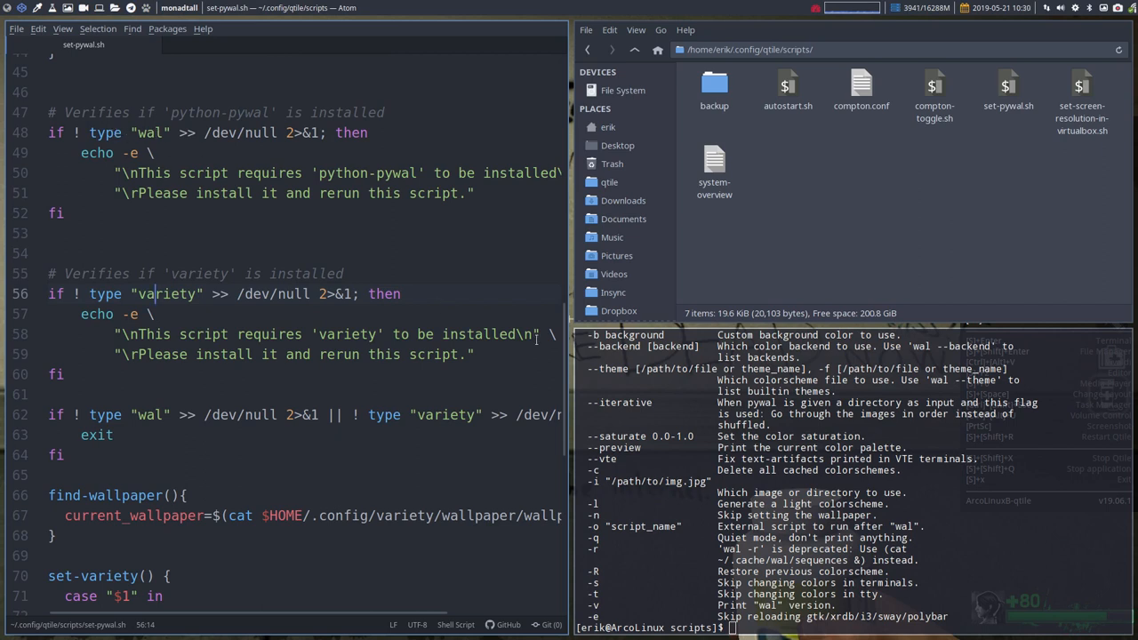
Run type wal, which reports wal hashed at /usr/bin/wal.
text(y)
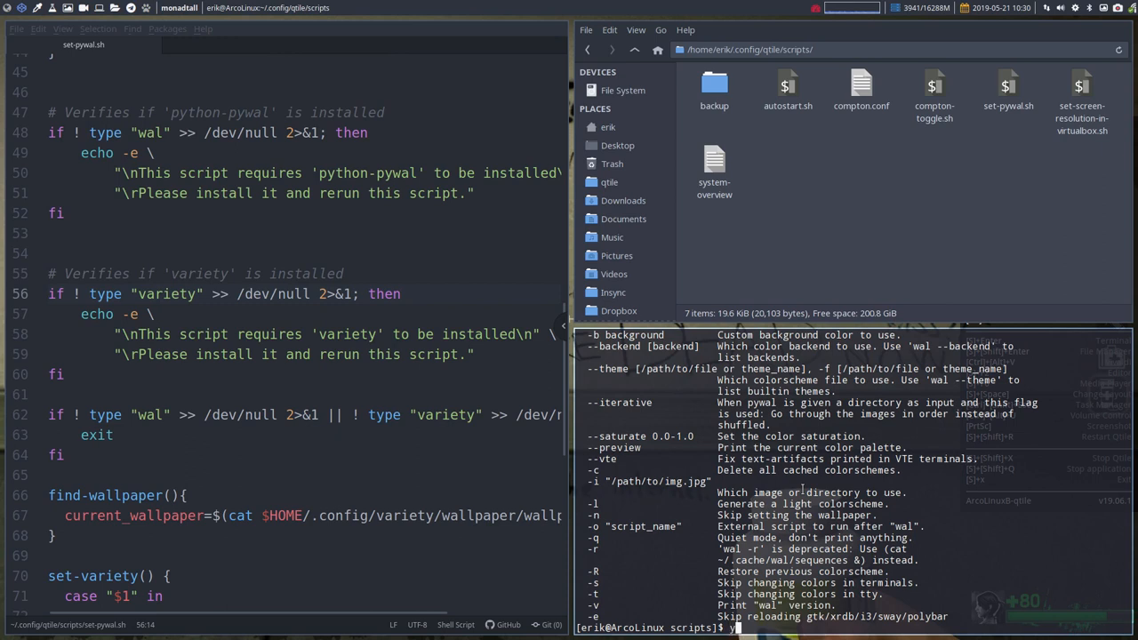
text(type wal)
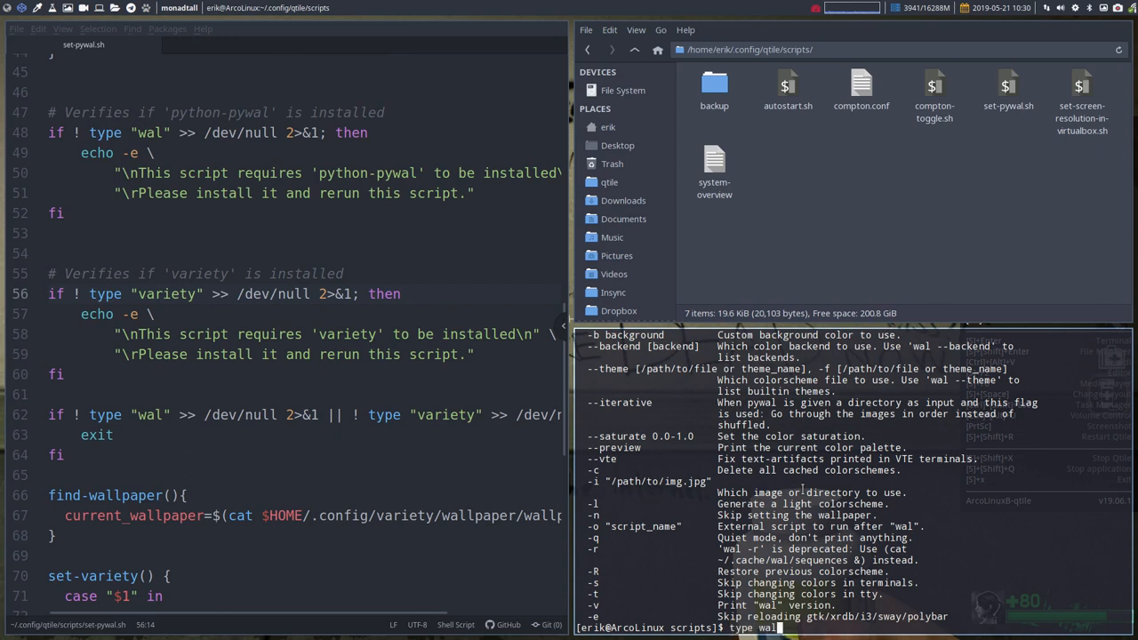
key(Return)
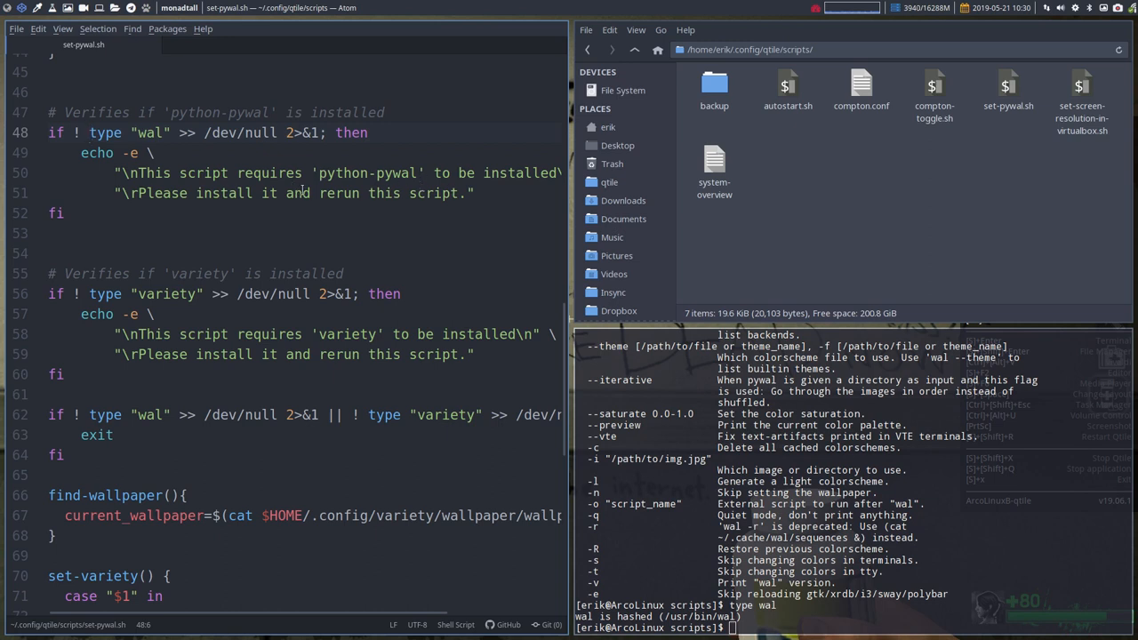
text(sudo)
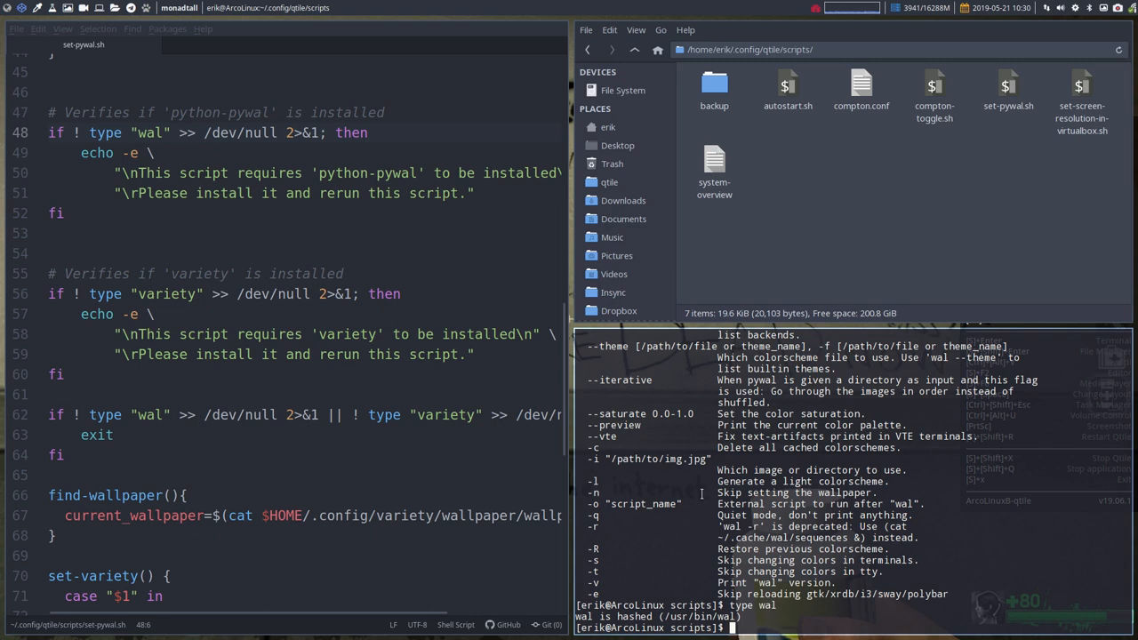
Run ./set-pywal.sh -n for a new wallpaper and pywal colorscheme, then return to the workspace.
text(./ser)
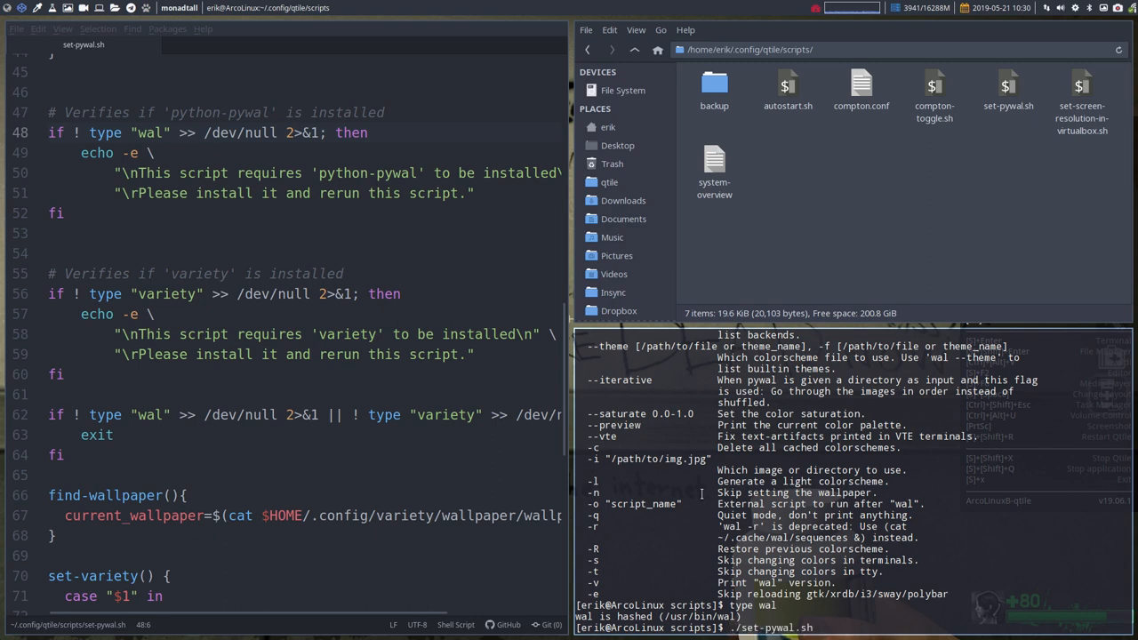
text(-n,)
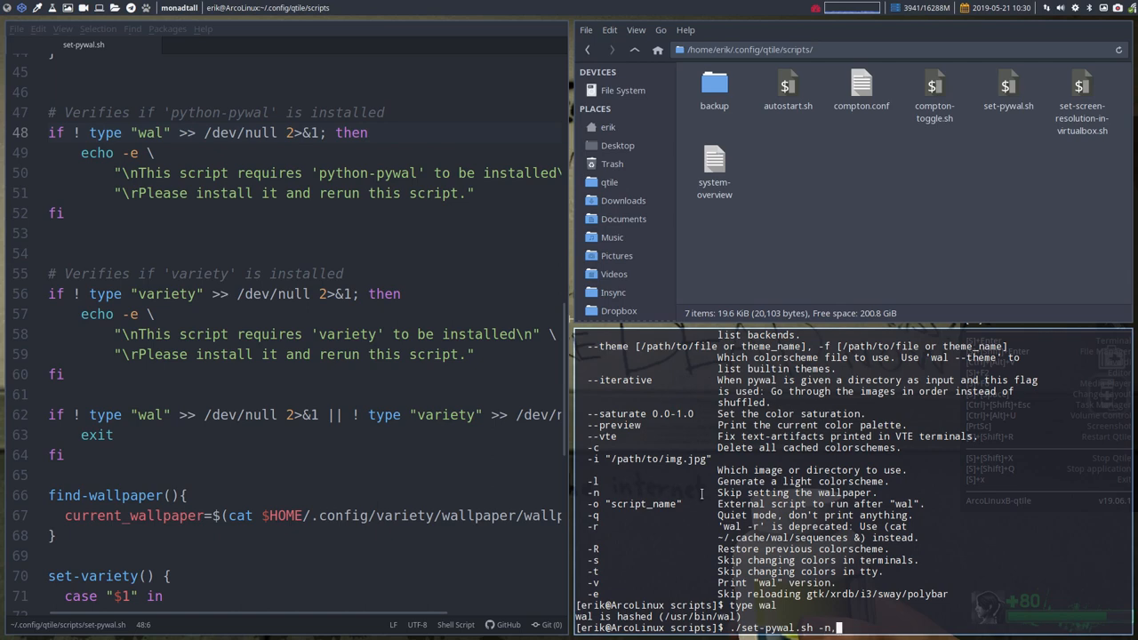
key(Return)
text(cmatrix)
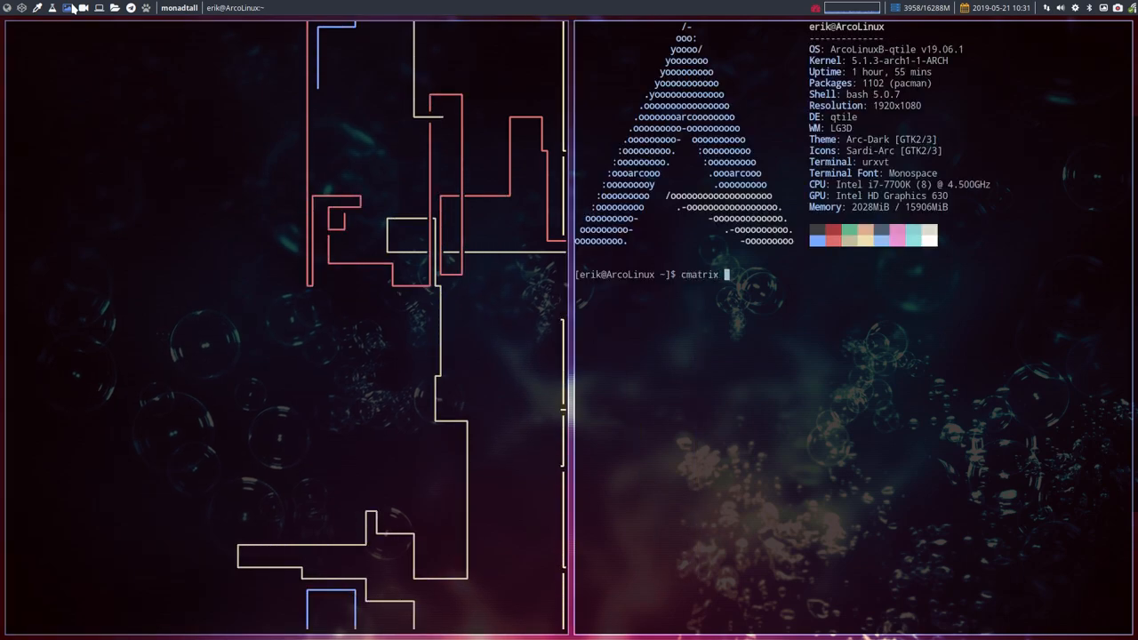
key(Return)
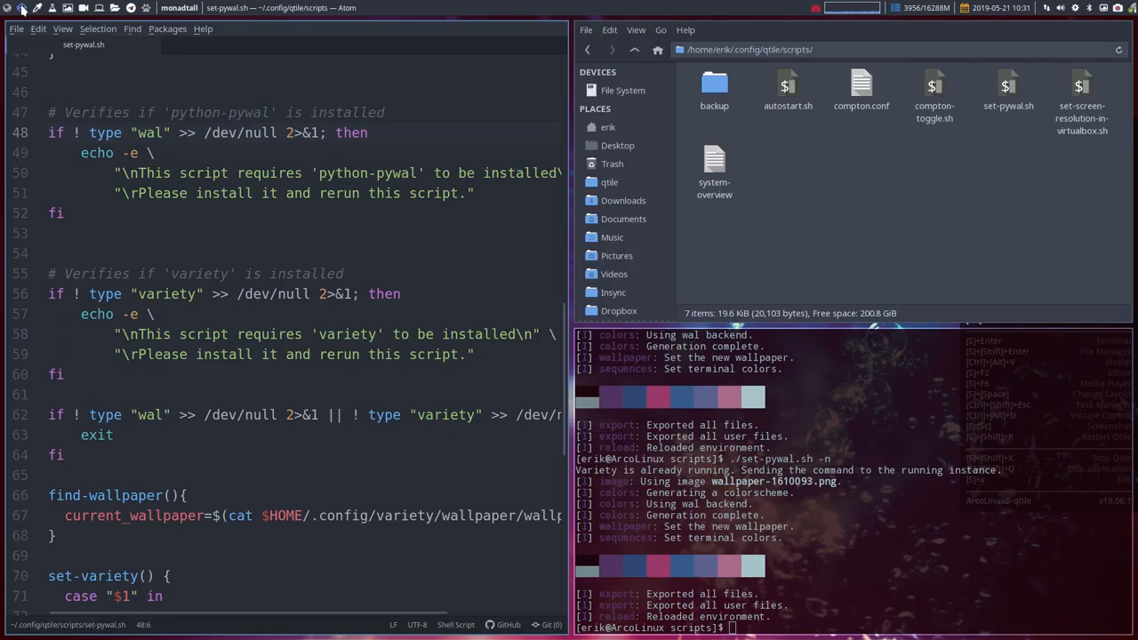
Remove python-pywal with 'sudo pacman -R python-pywal' and rerun './set-pywal.sh -n'.
click(791, 560)
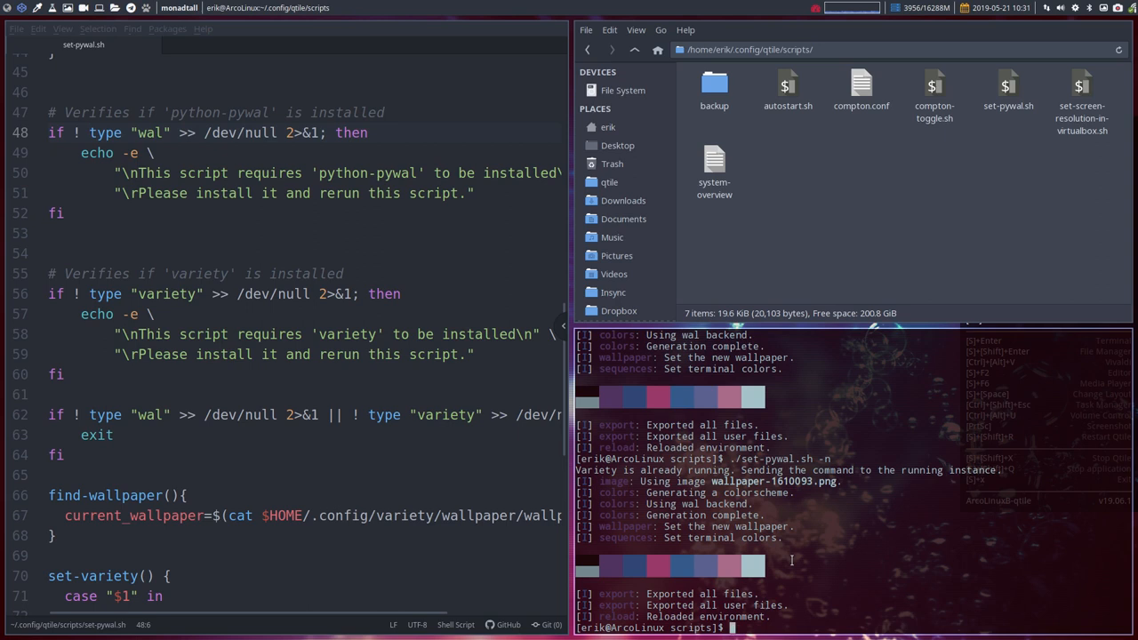
text(sudo pacman -R)
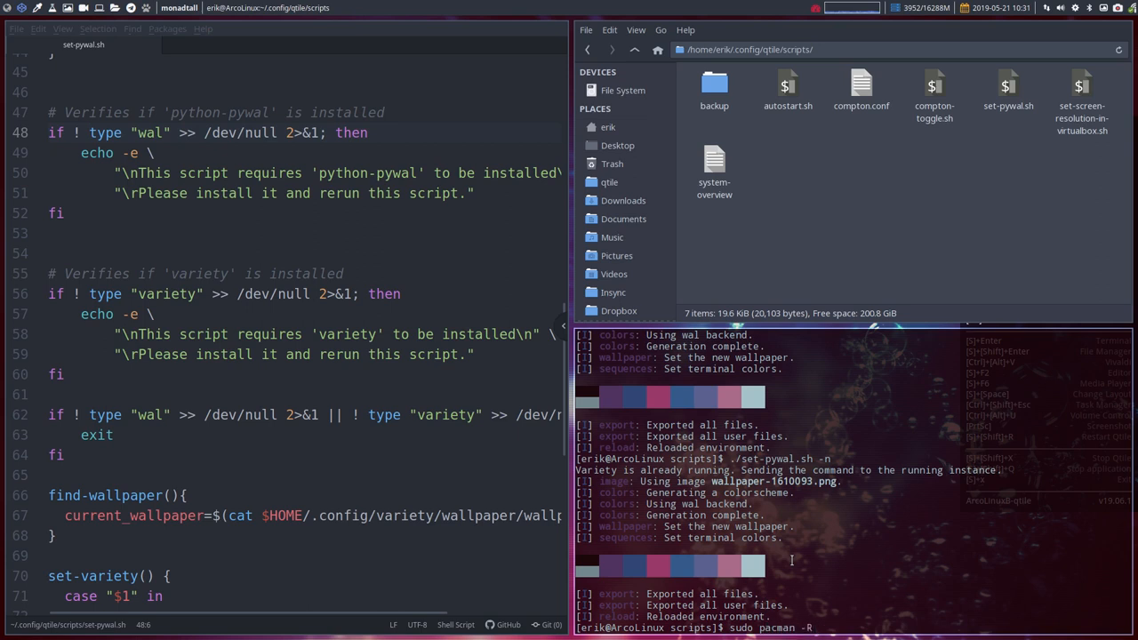
text(python-)
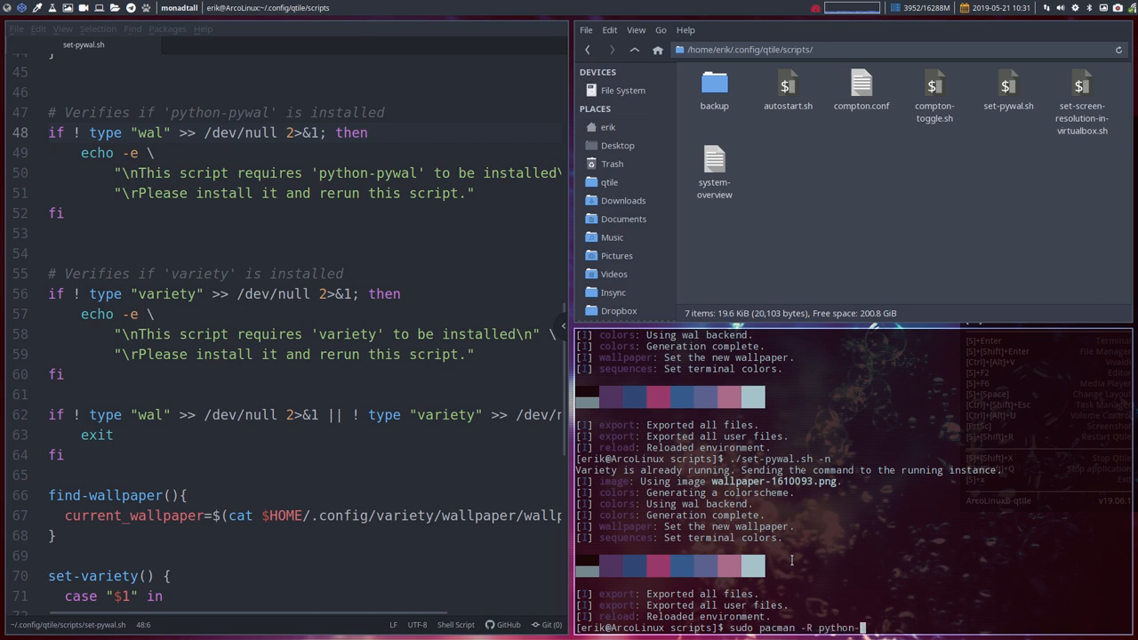
text(pywal)
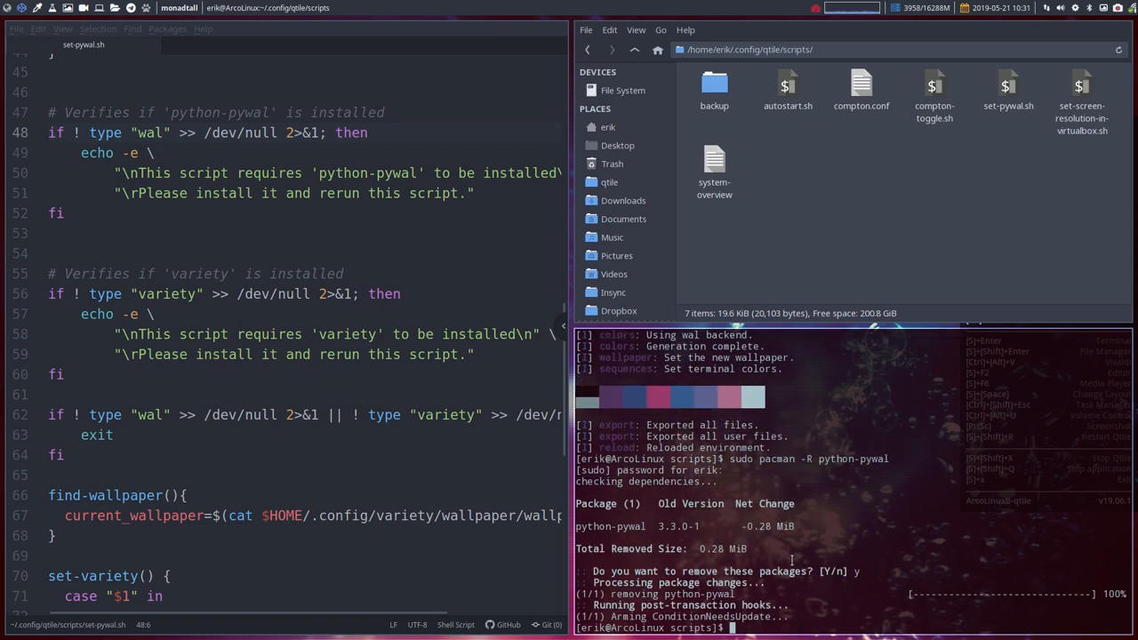
text(./set-pywal.sh -n)
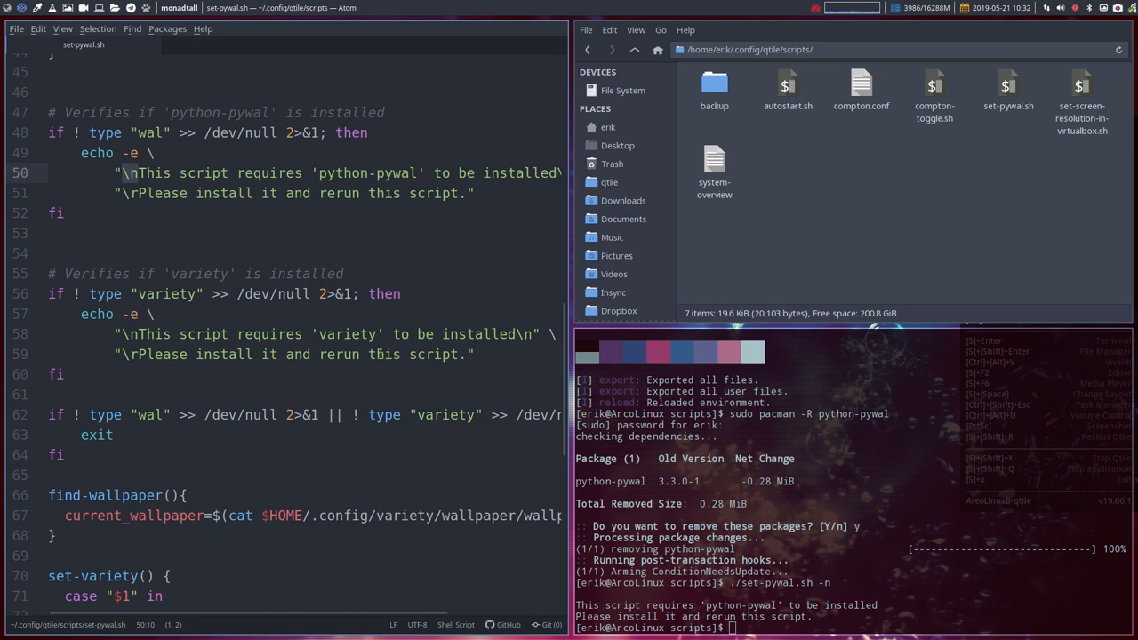
Begin typing the 'sudo pacman' command to uninstall variety.
text(sud)
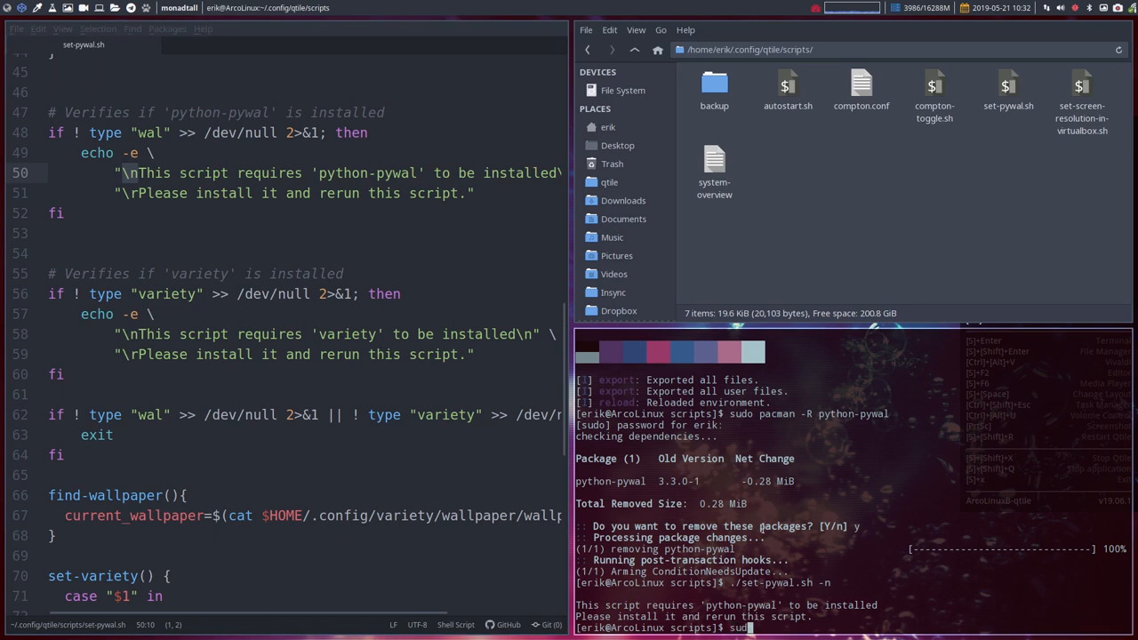
text(pacman -R variety)
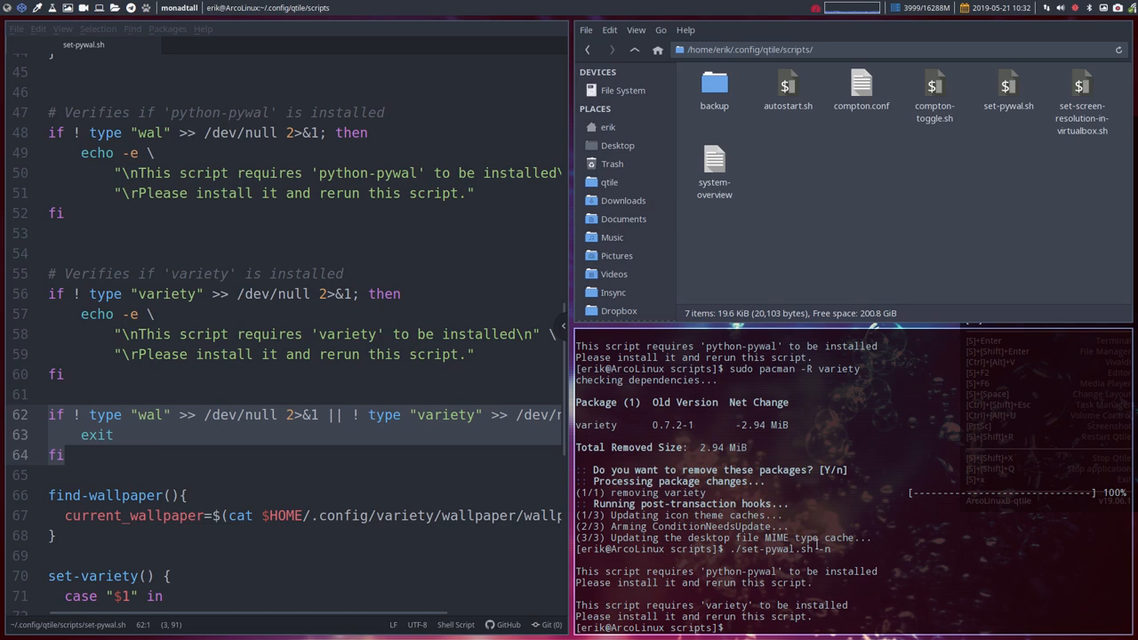
Run 'sudo pacman -R variety', then rerun './set-pywal.sh -n' to check dependencies.
text(sudo pacman -R variety)
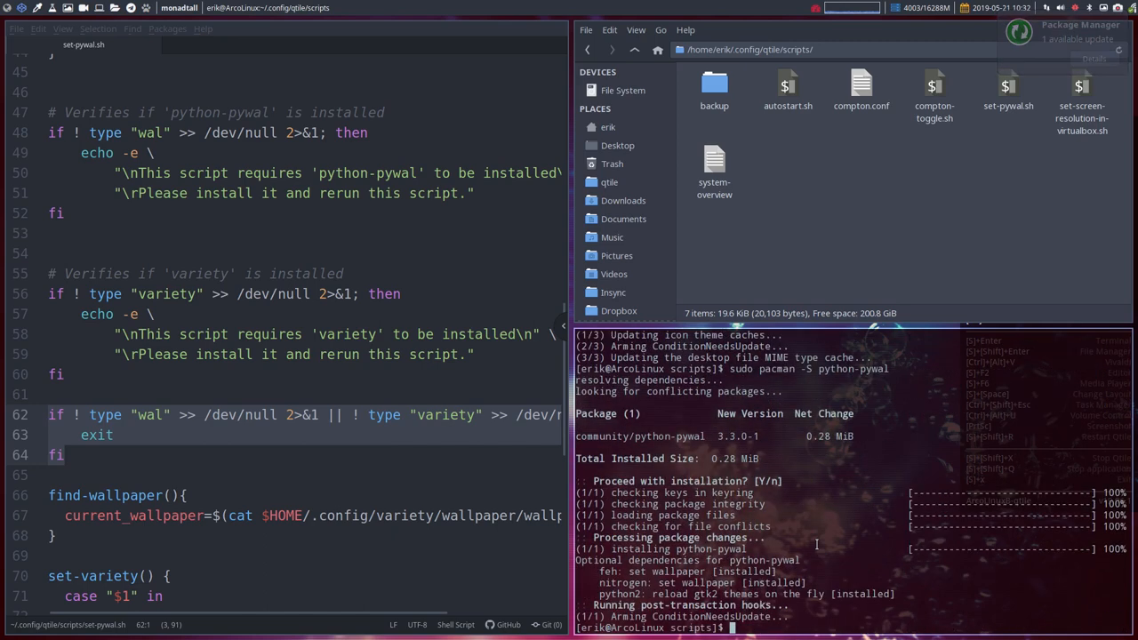
text(./set-pywal.sh -n)
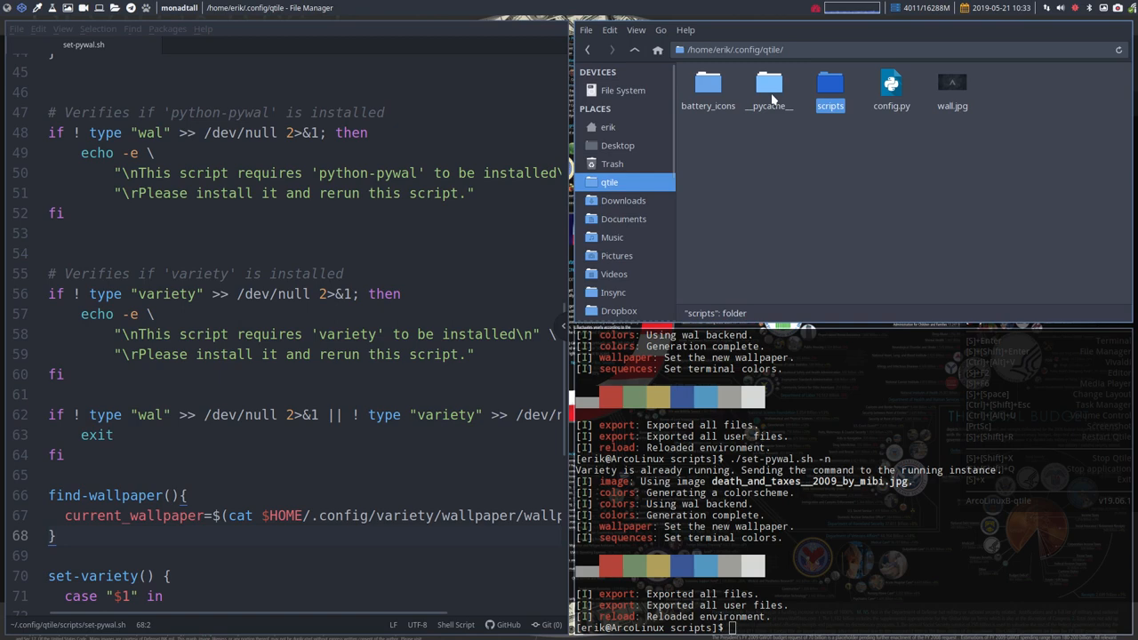
Go from the qtile folder into scripts and select set-pywal.sh.
click(891, 89)
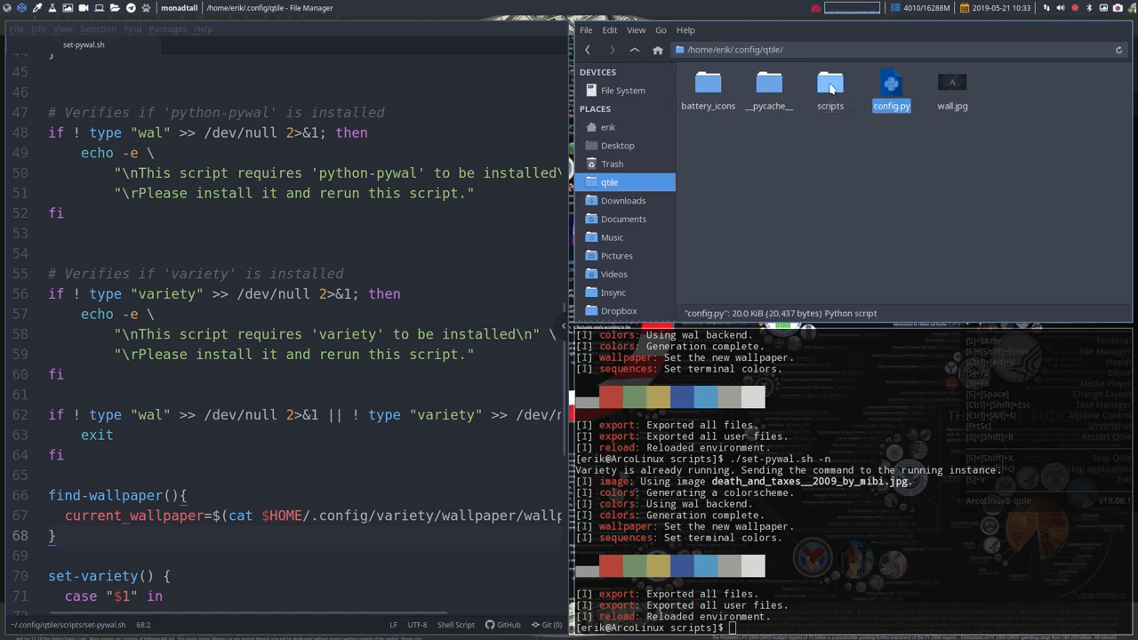
double_click(830, 89)
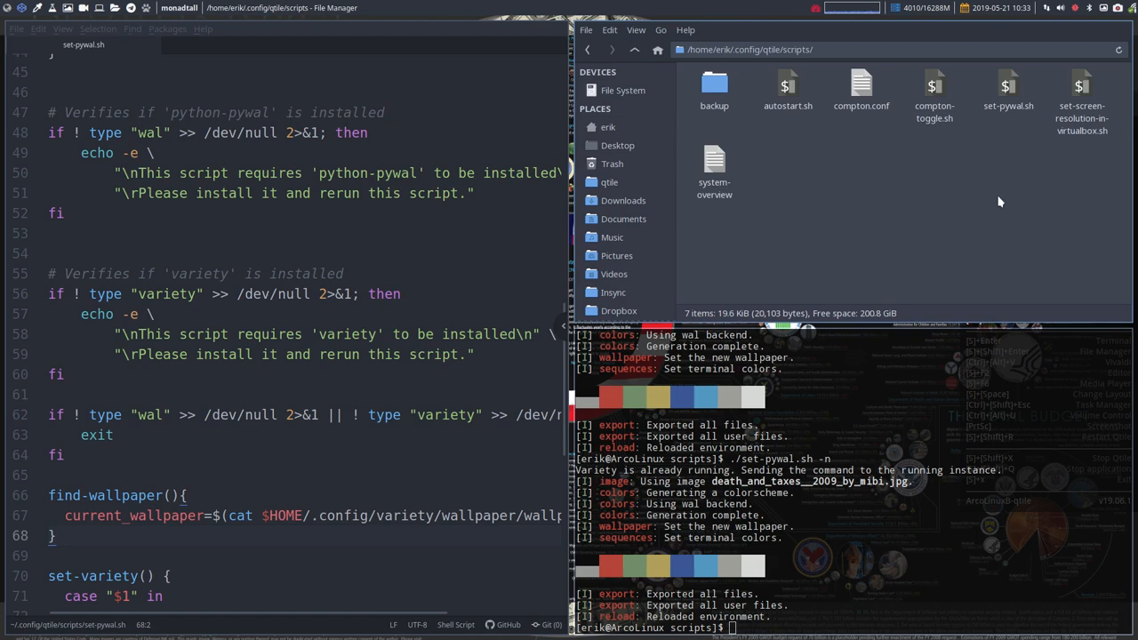
click(1008, 89)
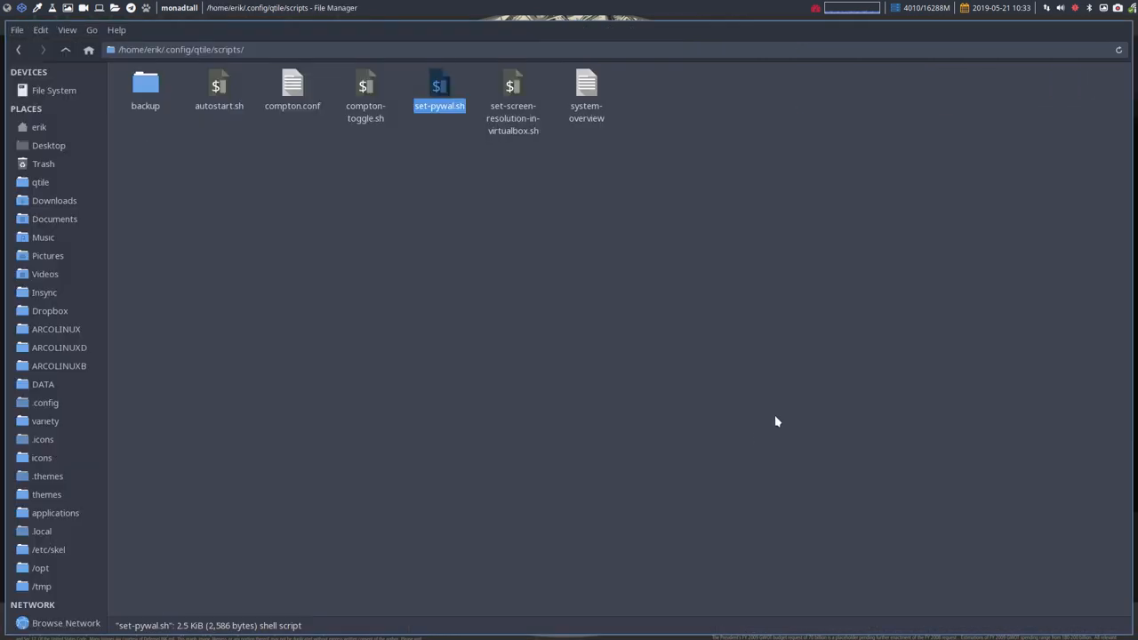
mouse_move(440, 86)
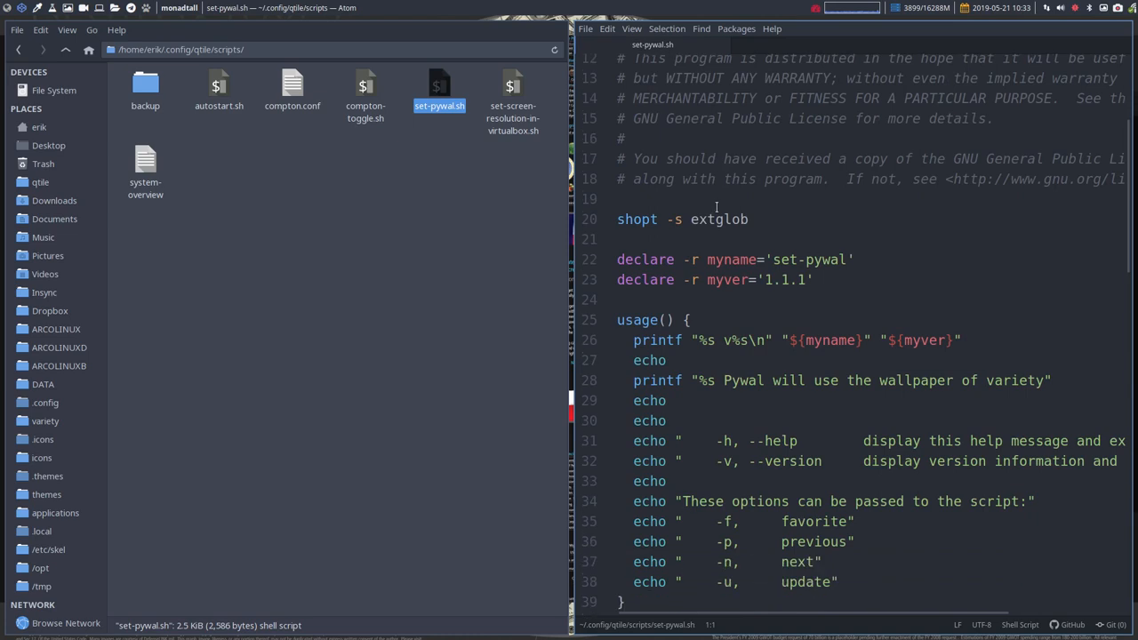
Scroll through set-pywal.sh to the argument loop, then back to the variety check.
scroll(down, 3)
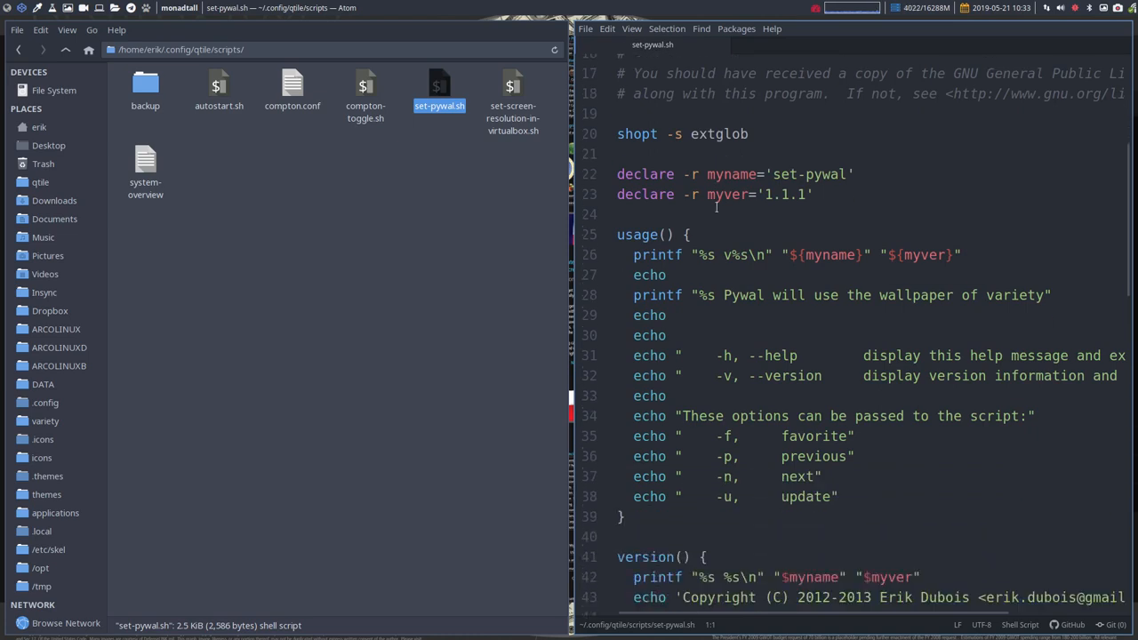
scroll(down, 3)
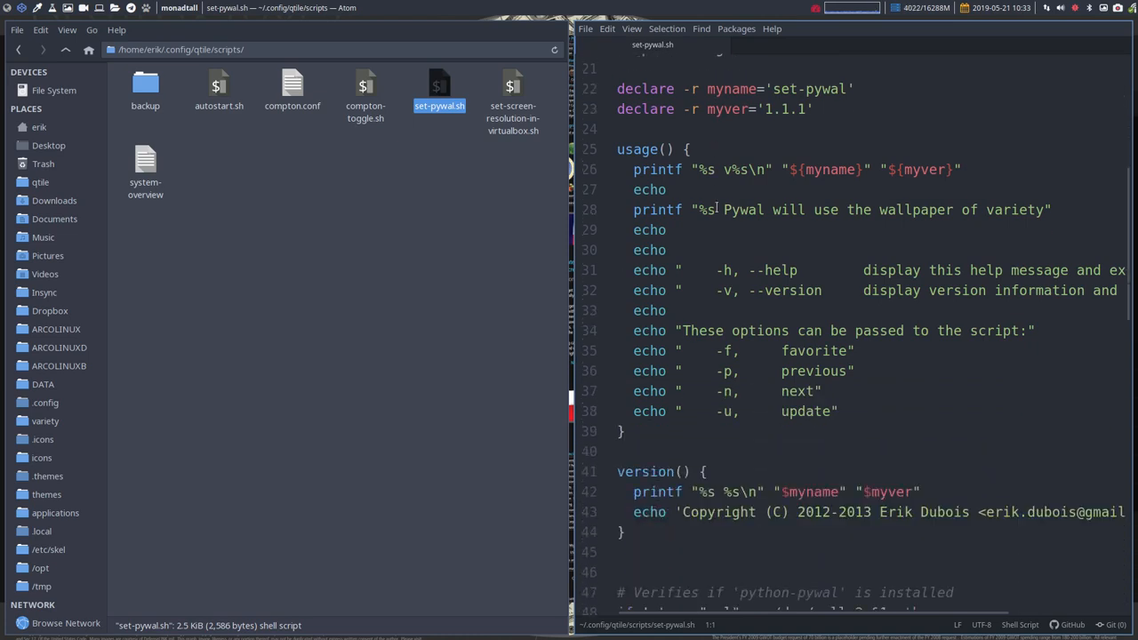
scroll(down, 3)
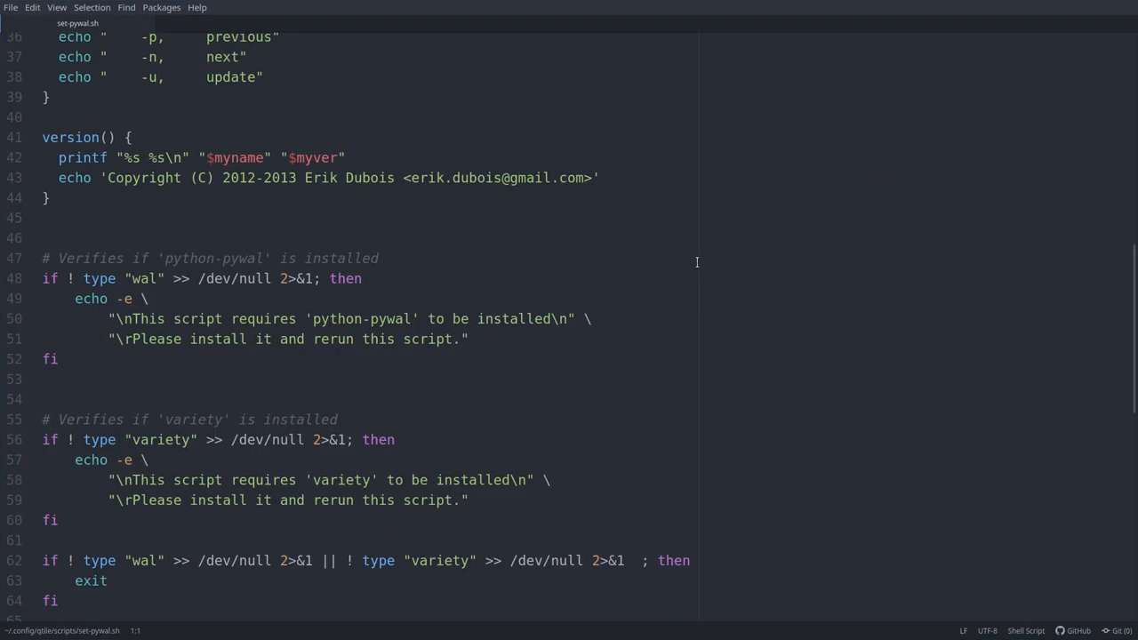
scroll(down, 3)
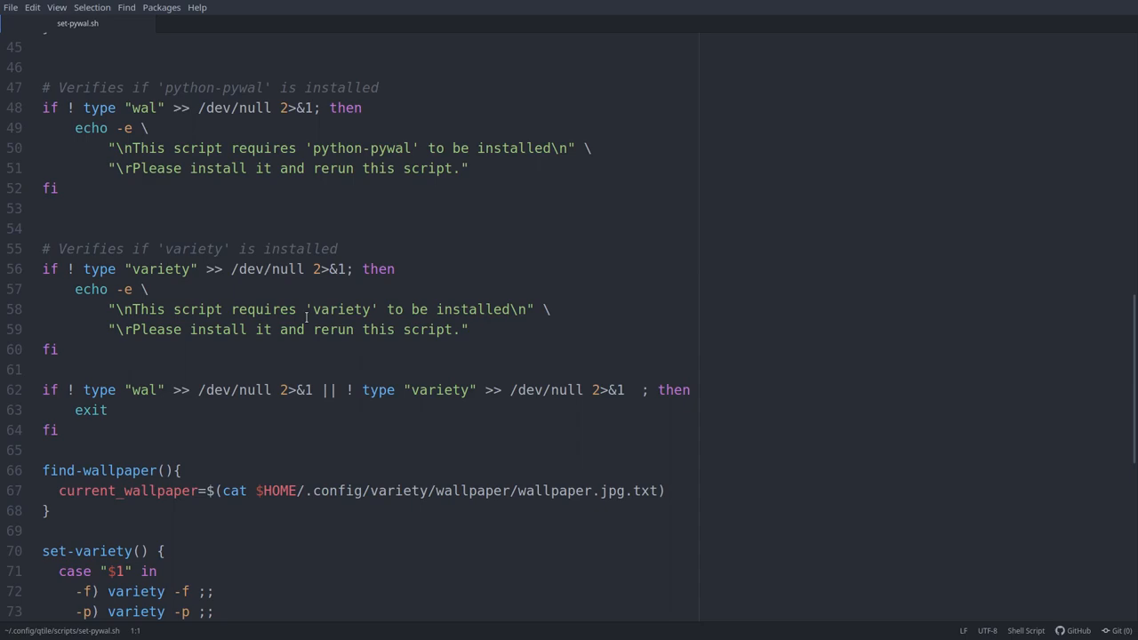
scroll(down, 3)
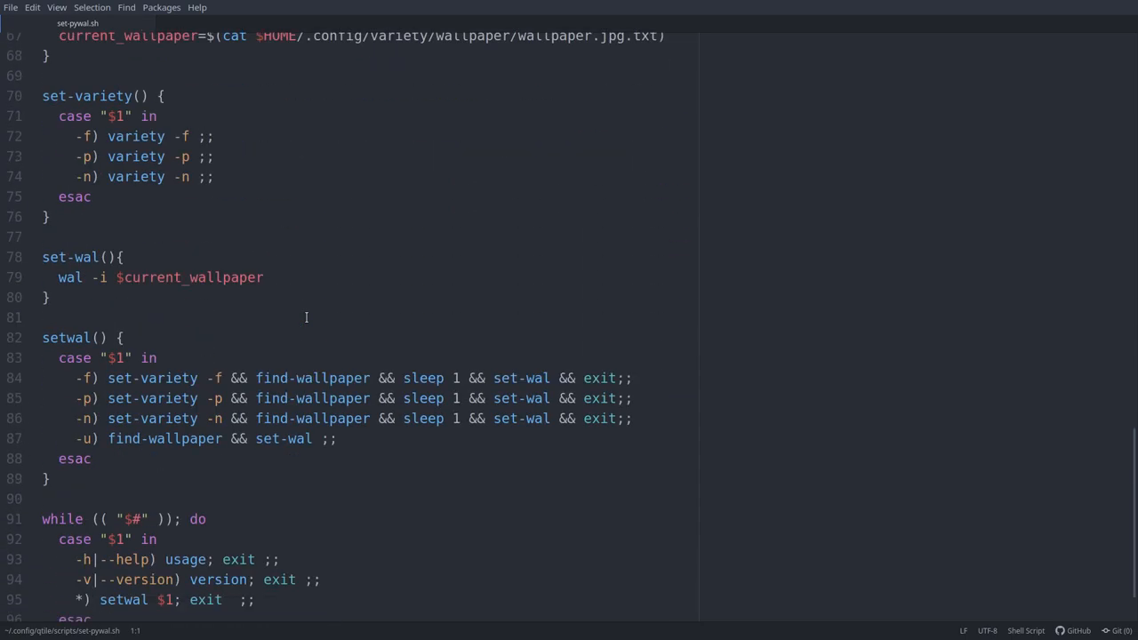
scroll(down, 3)
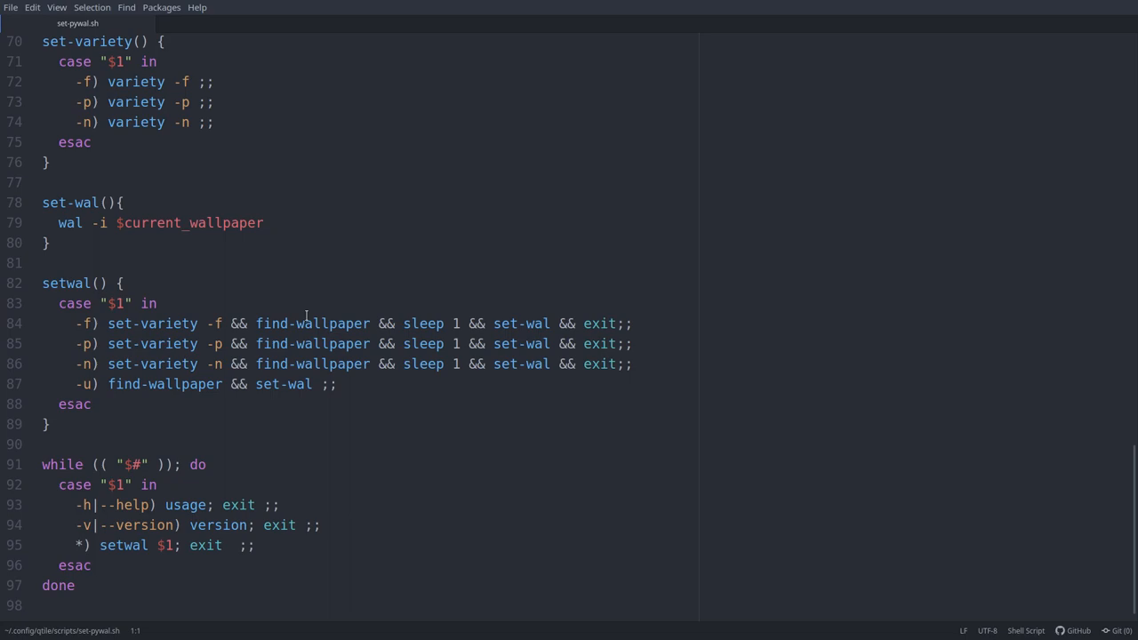
scroll(up, 3)
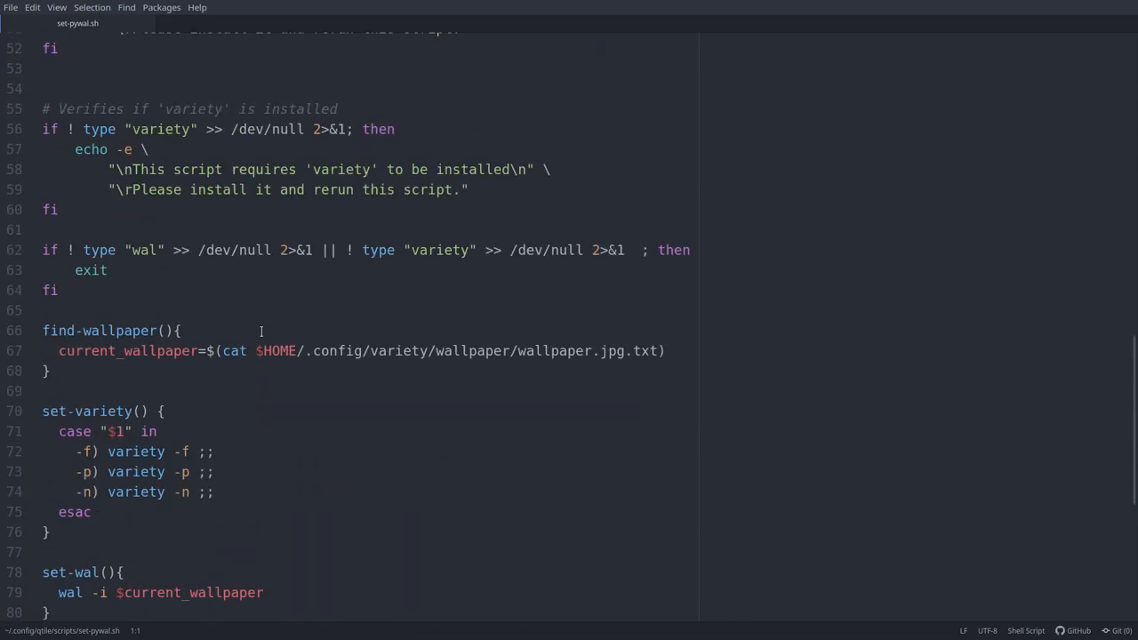